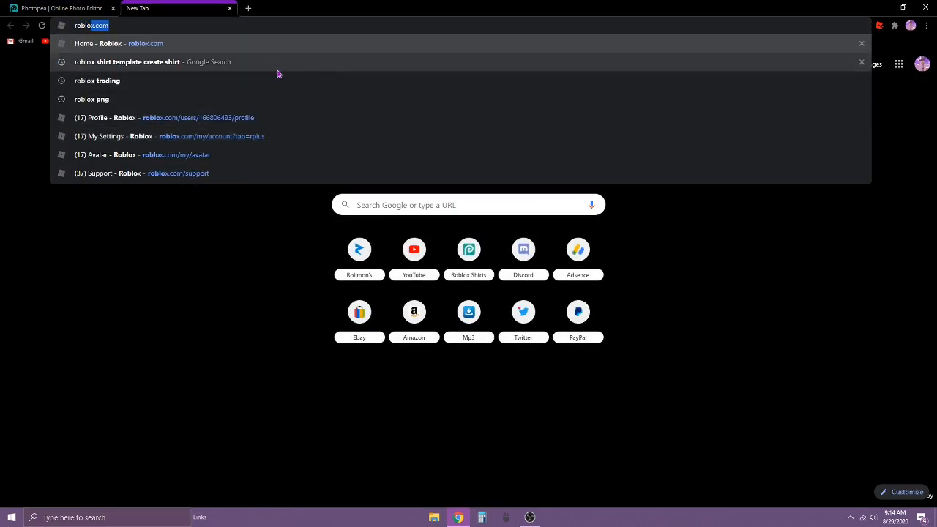
# Find a transparent Roblox shirt template in Google Images and copy the image
pyautogui.click(126, 61)
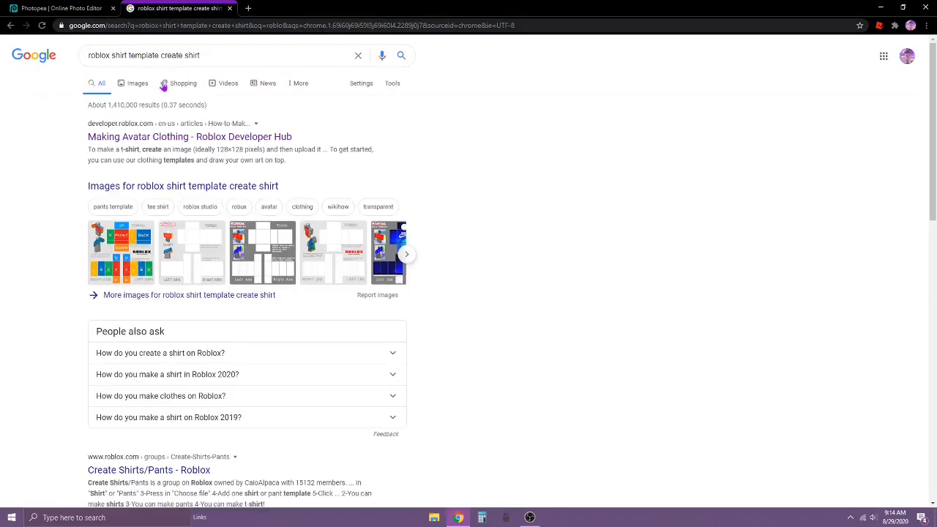
pyautogui.click(136, 82)
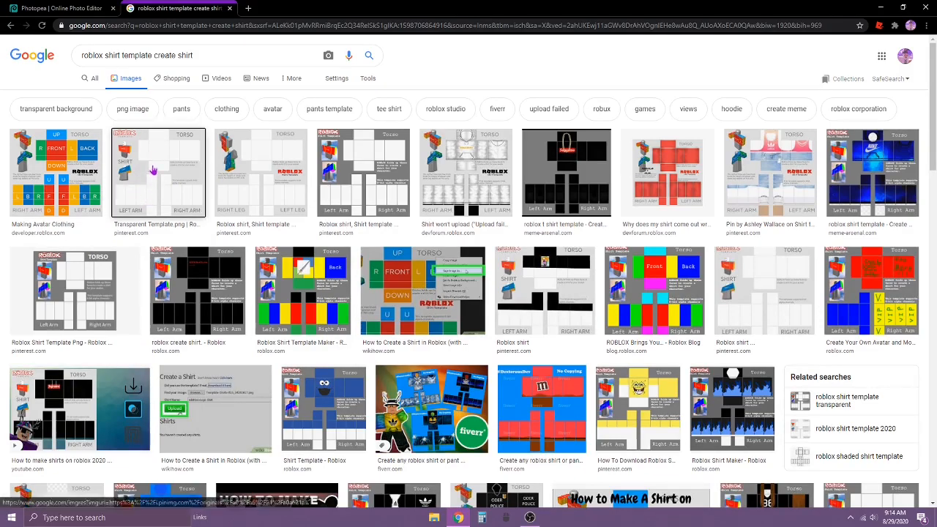
pyautogui.click(158, 173)
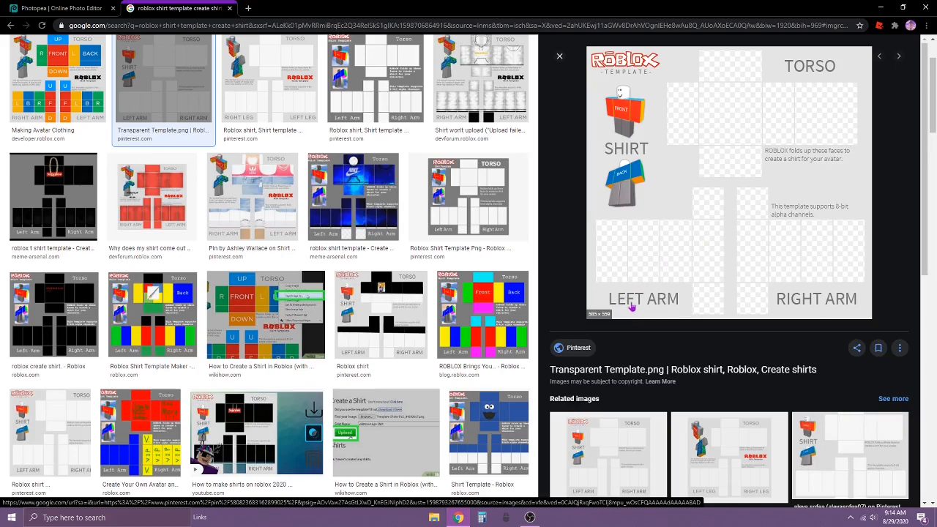
pyautogui.moveTo(700, 186)
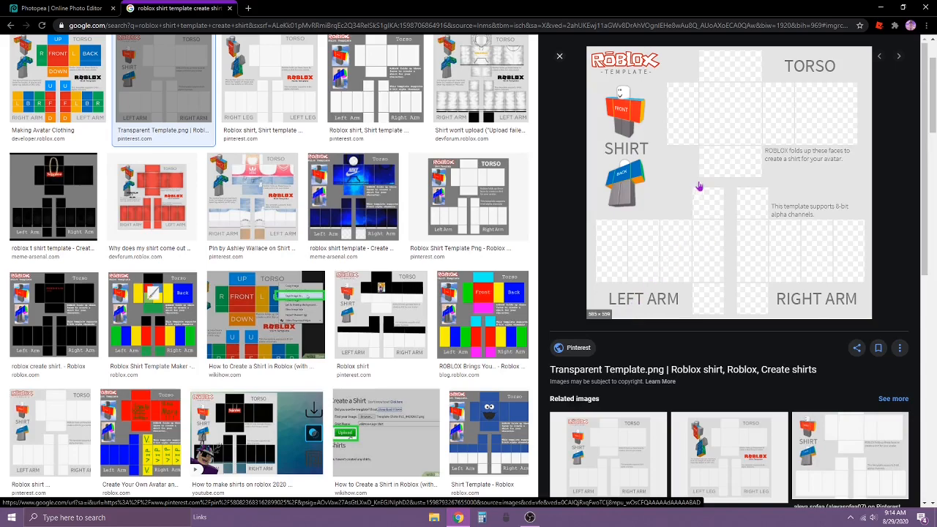
pyautogui.rightClick(700, 185)
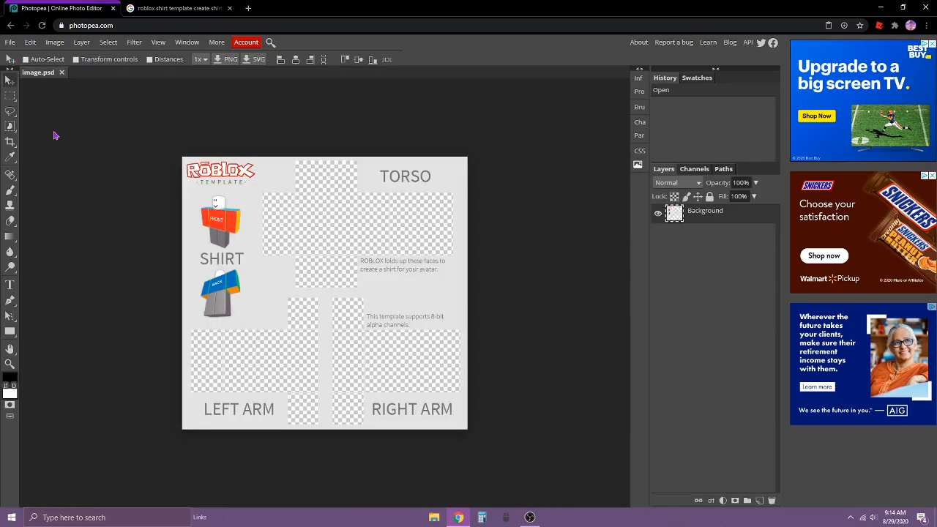
pyautogui.moveTo(72, 135)
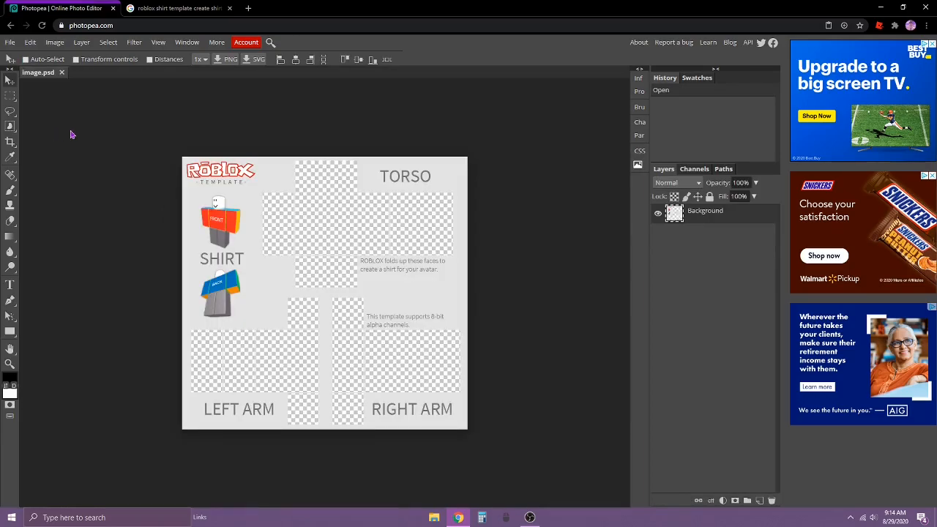
pyautogui.moveTo(82, 186)
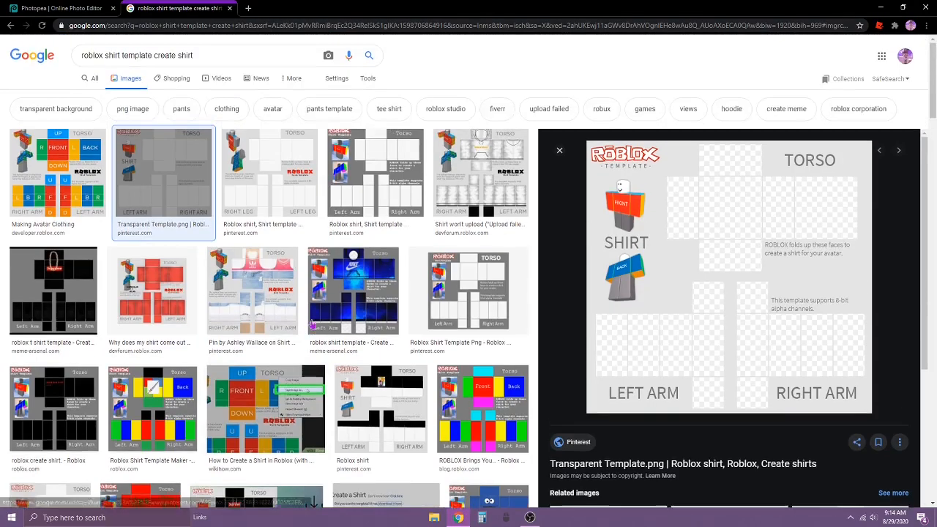
# Search 'blue background' and copy the plain light-blue result image
pyautogui.click(134, 56)
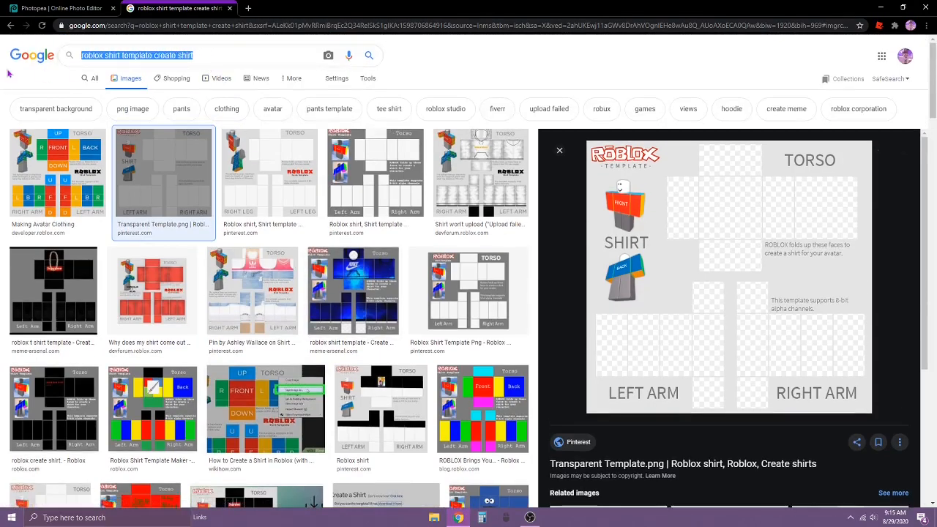
pyautogui.click(183, 56)
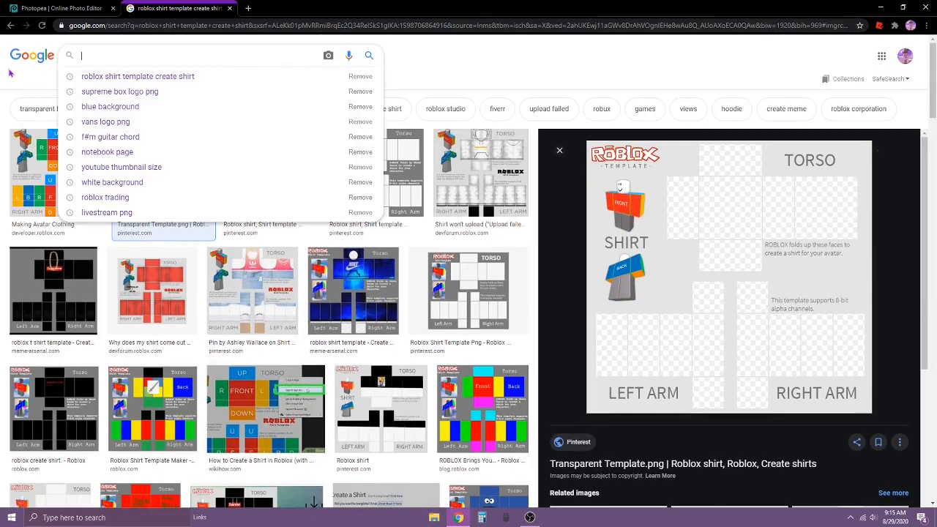
pyautogui.write('blue background')
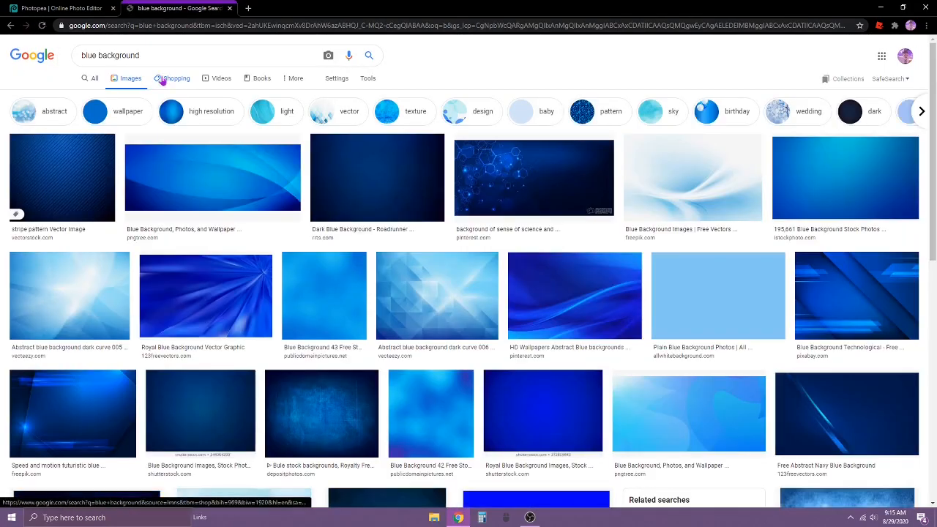
pyautogui.scroll(-3)
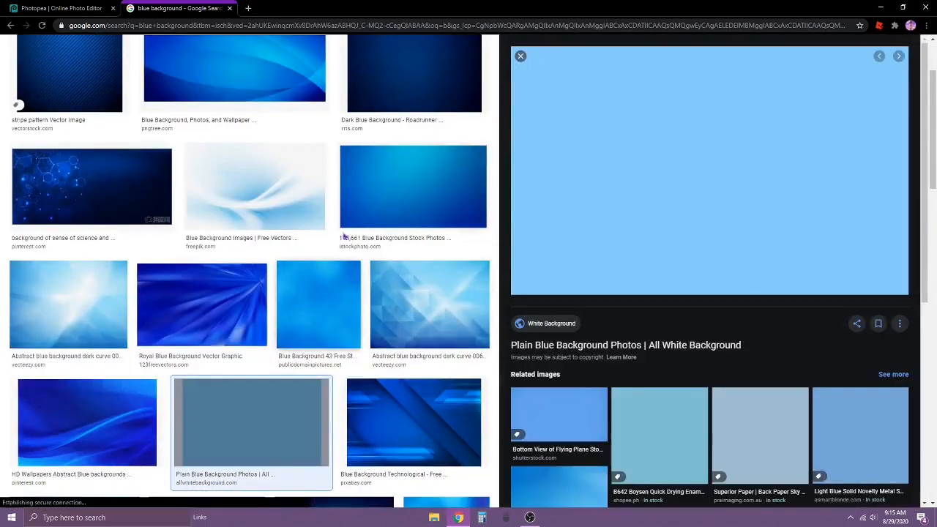
pyautogui.rightClick(711, 173)
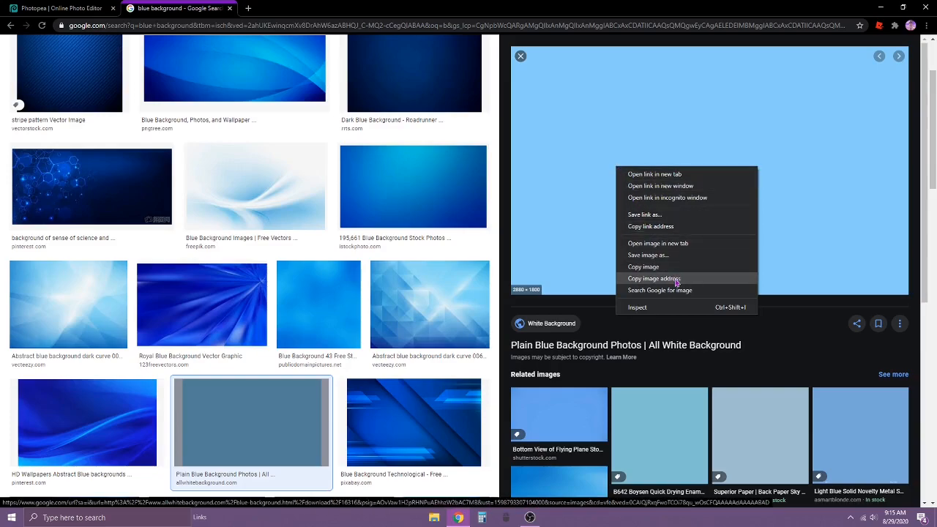
pyautogui.click(58, 9)
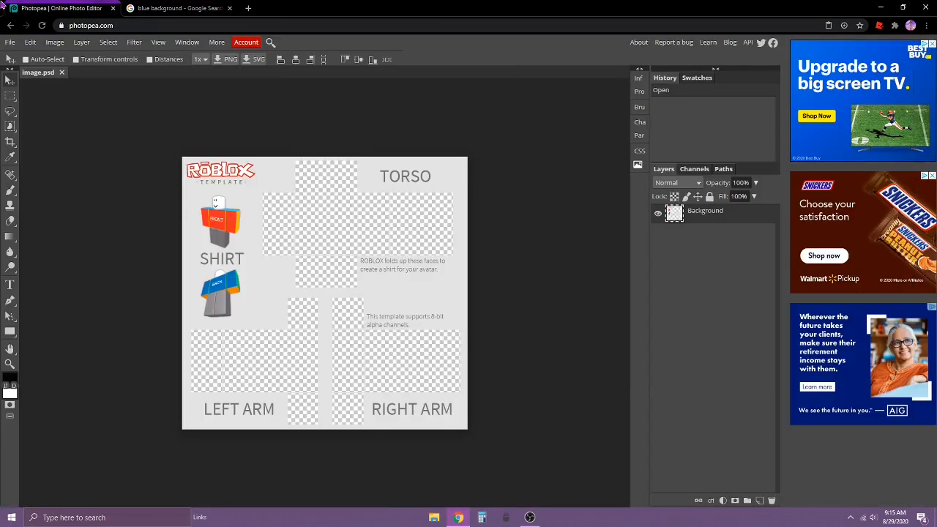
# Paste the blue image as Layer 1 and drag it onto the torso front panel
pyautogui.press('ctrl+v')
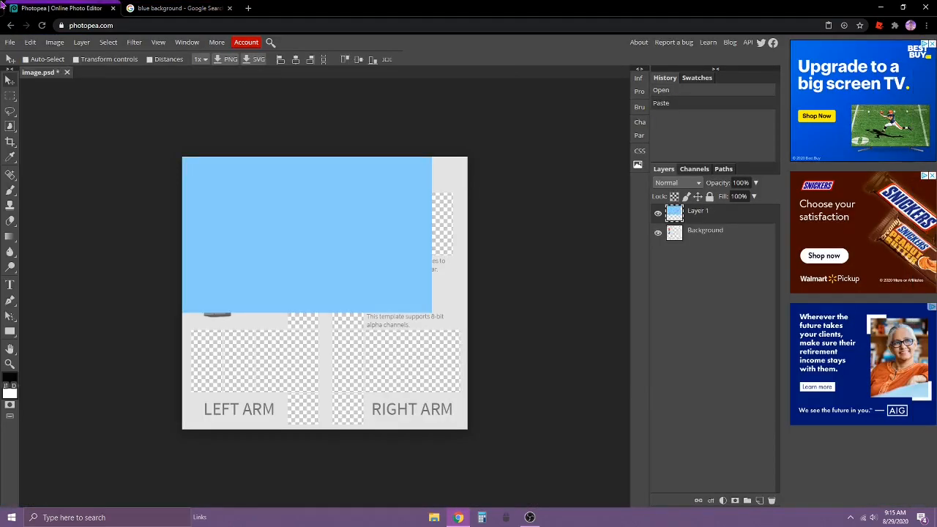
pyautogui.moveTo(252, 237)
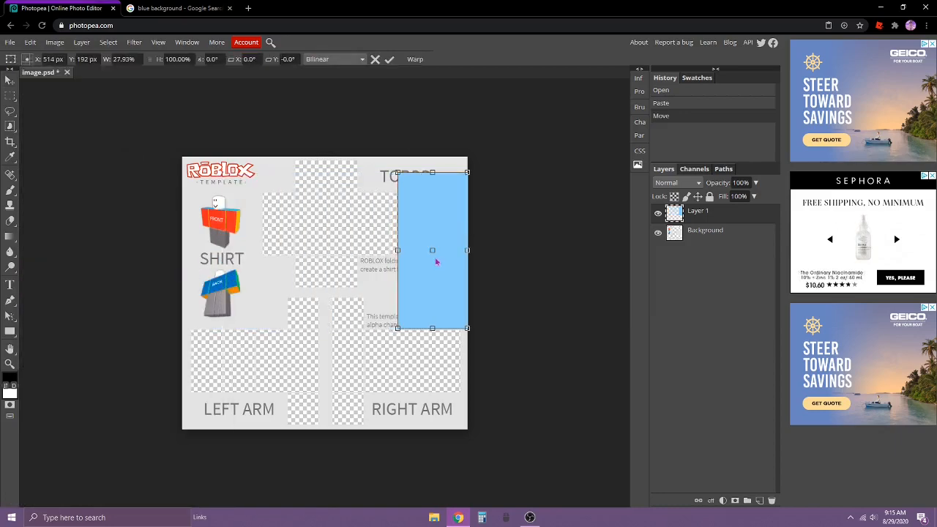
pyautogui.moveTo(432, 249); pyautogui.dragTo(380, 243)
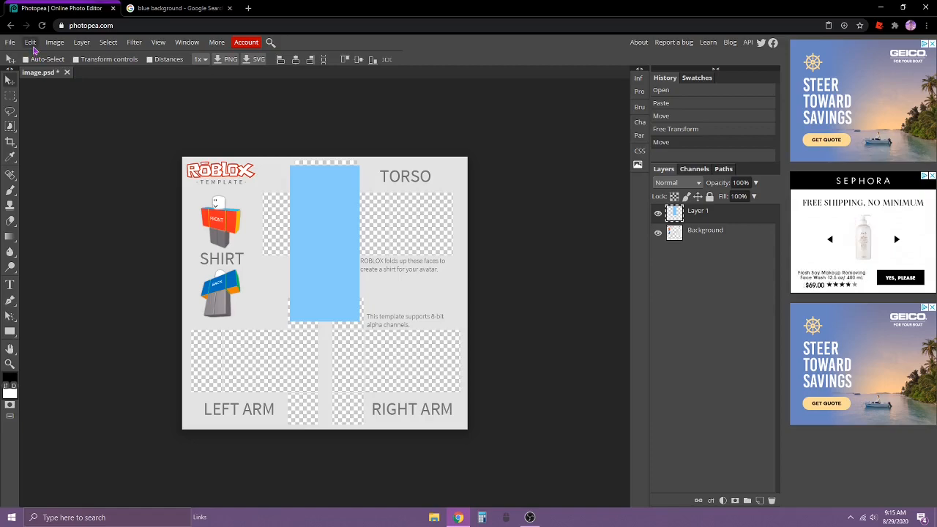
# Scale the blue layer wider in both directions so it covers the whole template
pyautogui.click(29, 41)
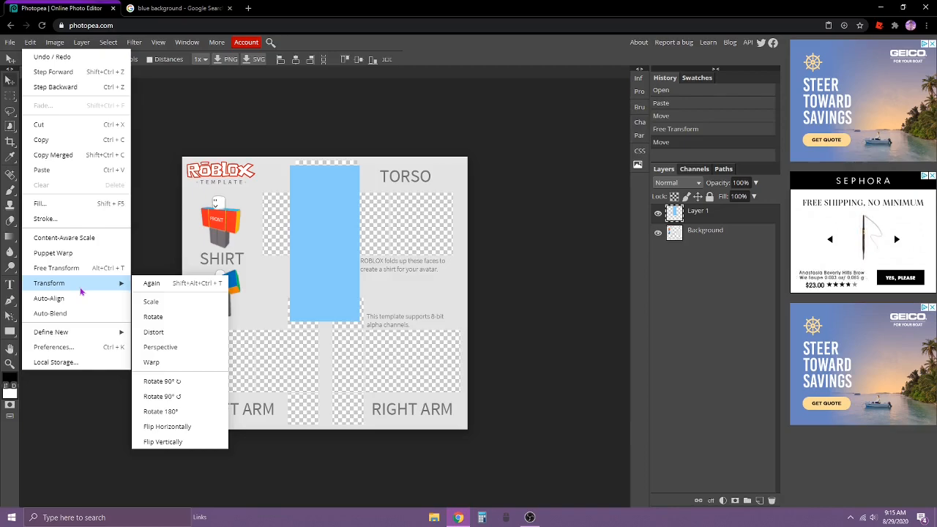
pyautogui.moveTo(151, 302)
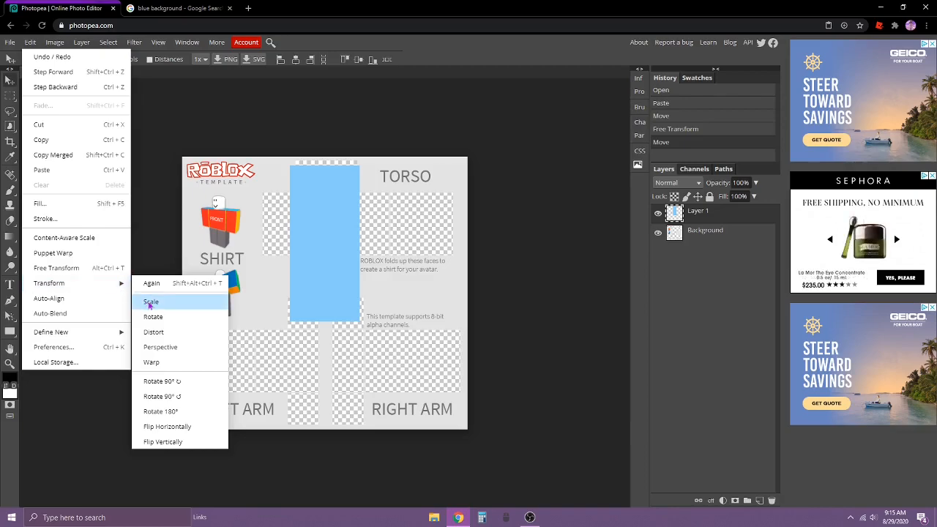
pyautogui.click(151, 302)
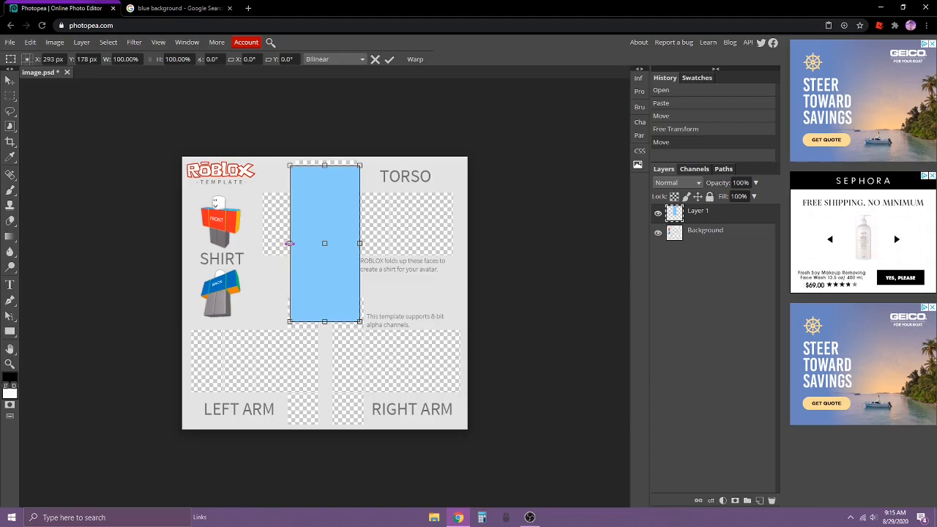
pyautogui.moveTo(290, 243); pyautogui.dragTo(188, 244)
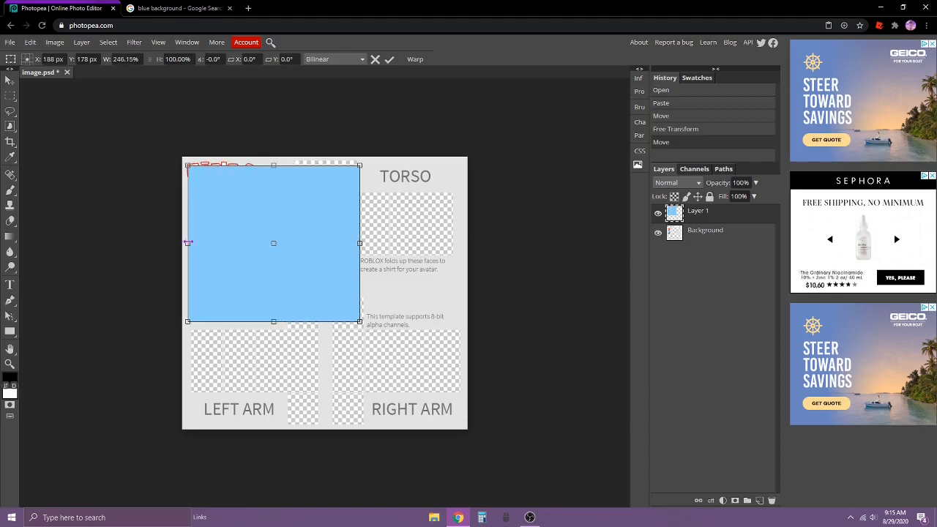
pyautogui.moveTo(358, 243); pyautogui.dragTo(451, 243)
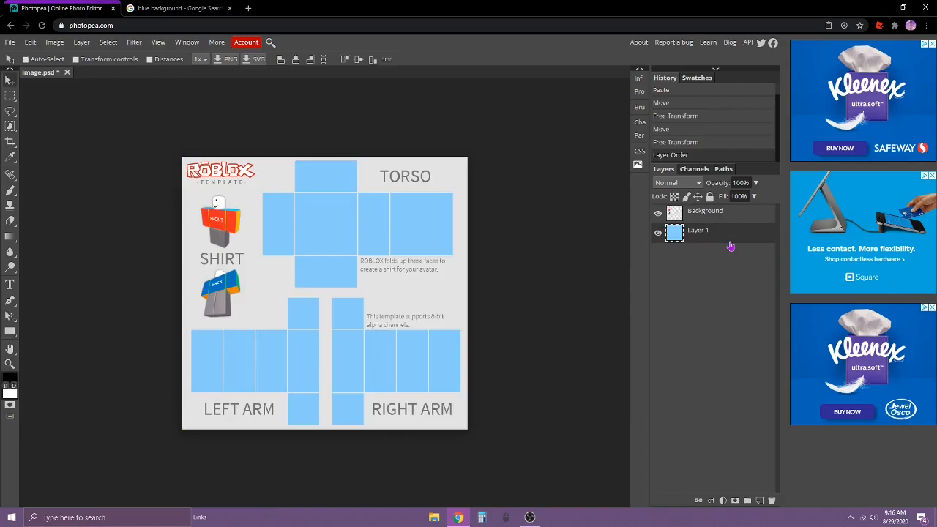
pyautogui.moveTo(196, 212)
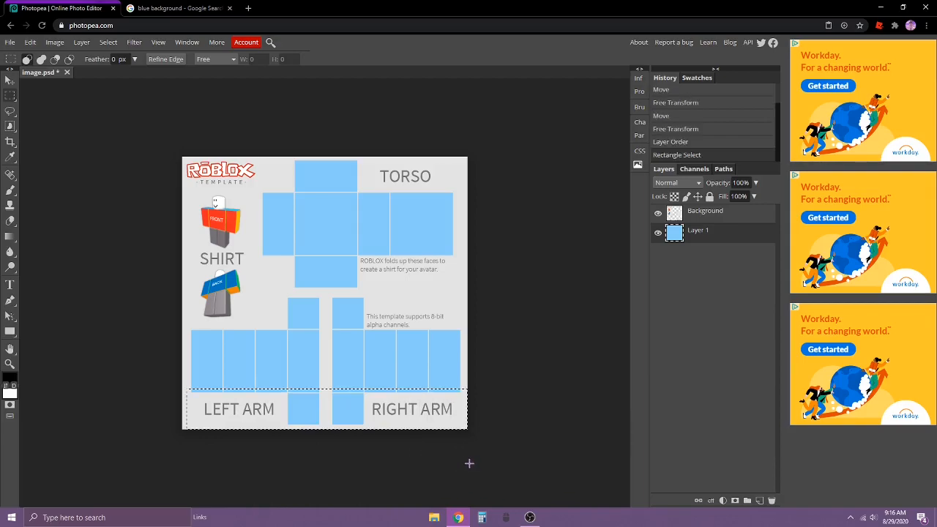
pyautogui.moveTo(425, 418)
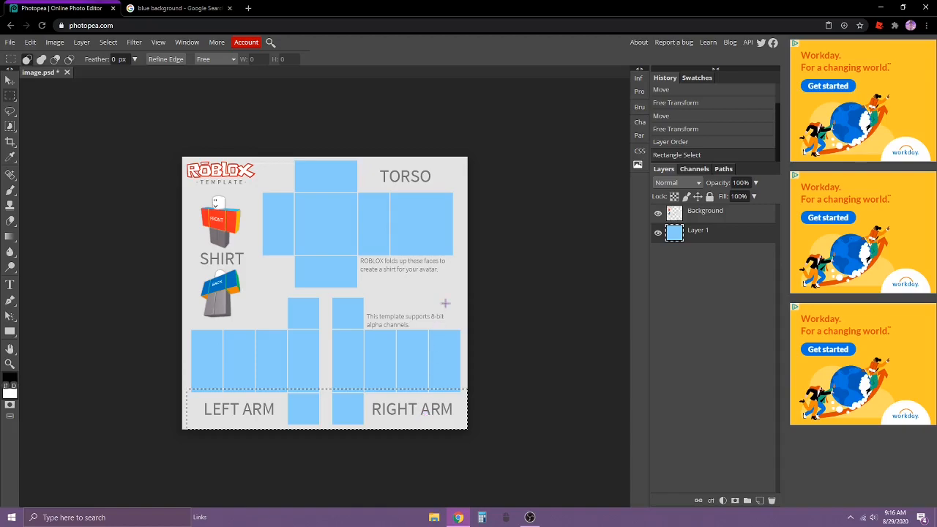
pyautogui.moveTo(494, 237)
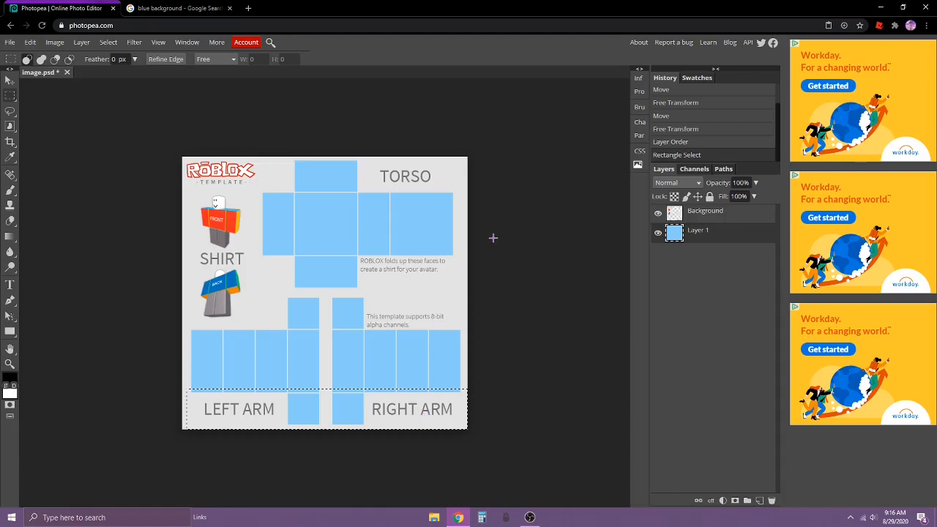
pyautogui.moveTo(410, 243)
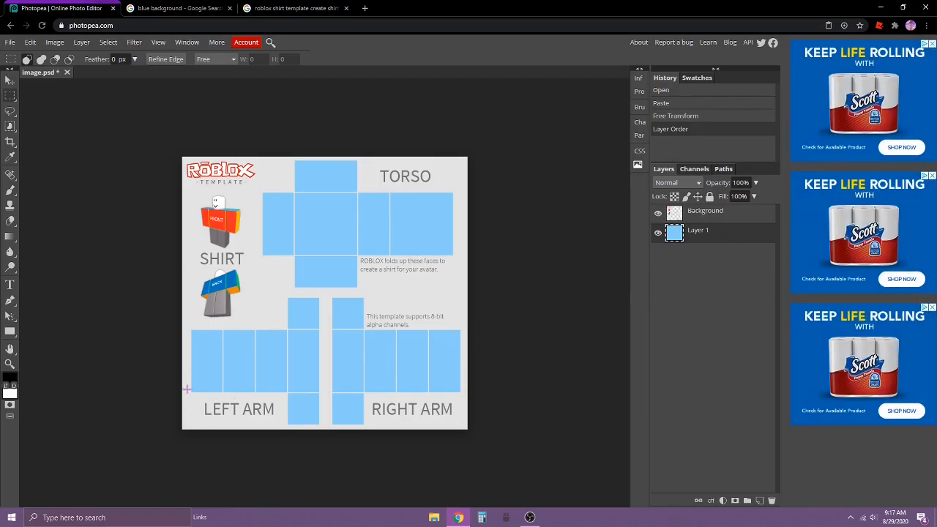
# Rectangle-select the bottom squares of both arm panels and clear their blue fill
pyautogui.moveTo(188, 390); pyautogui.dragTo(212, 407)
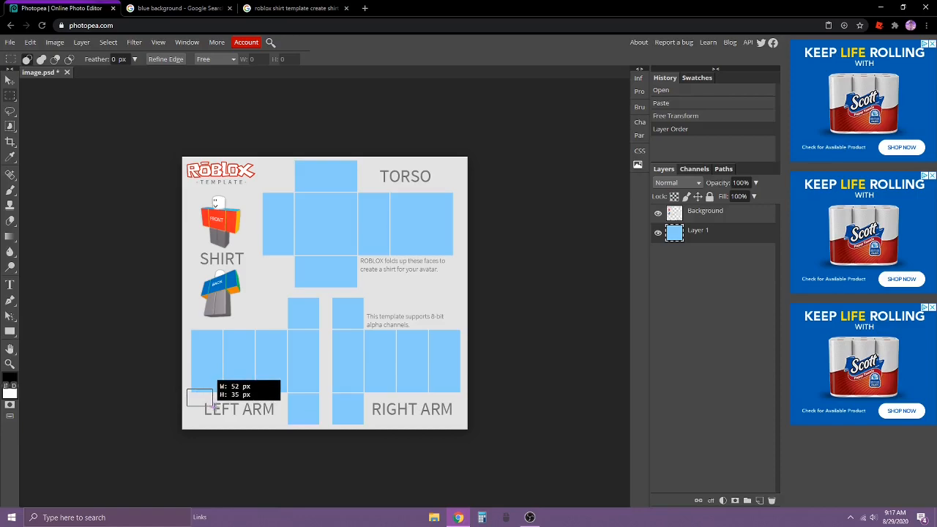
pyautogui.moveTo(198, 398); pyautogui.dragTo(469, 442)
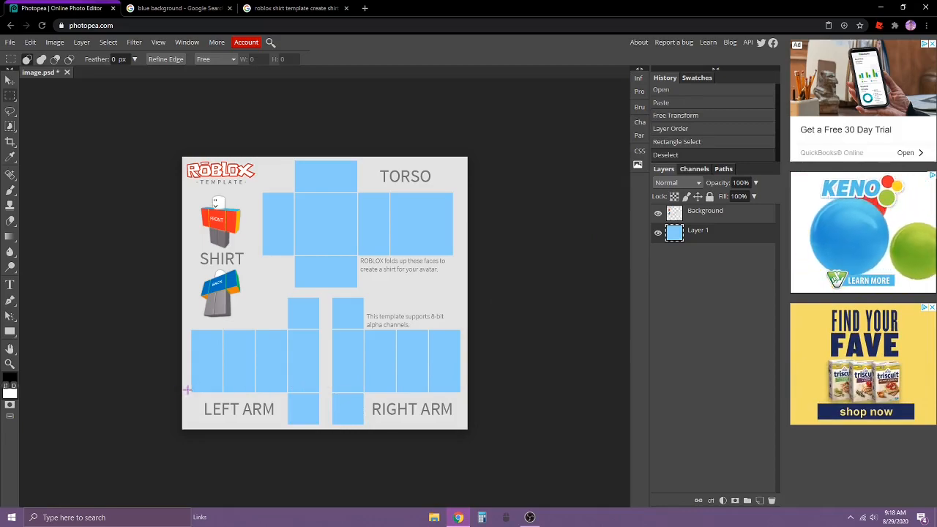
pyautogui.moveTo(188, 390); pyautogui.dragTo(290, 430)
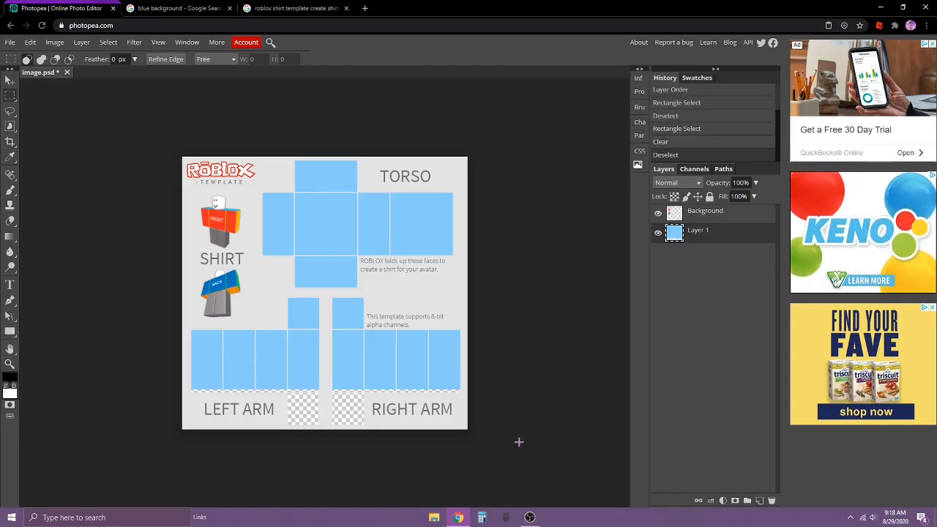
pyautogui.moveTo(474, 316)
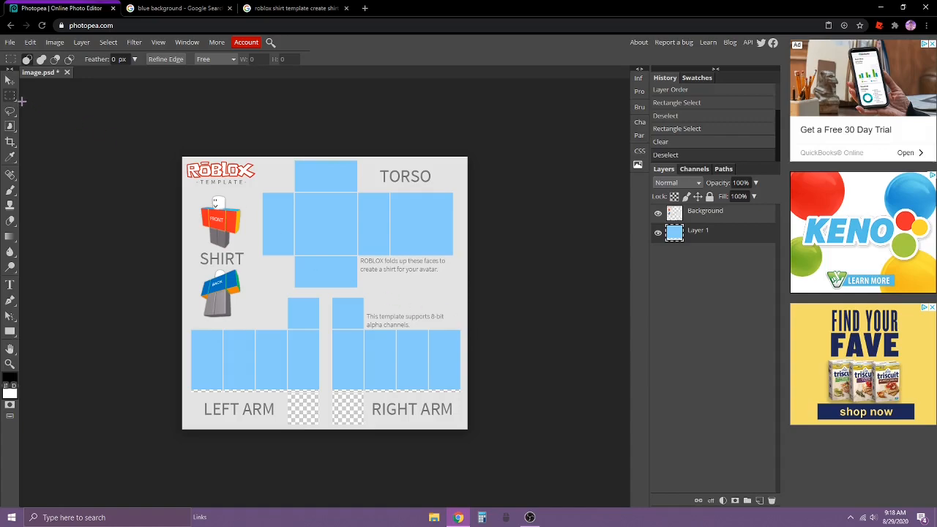
pyautogui.click(11, 97)
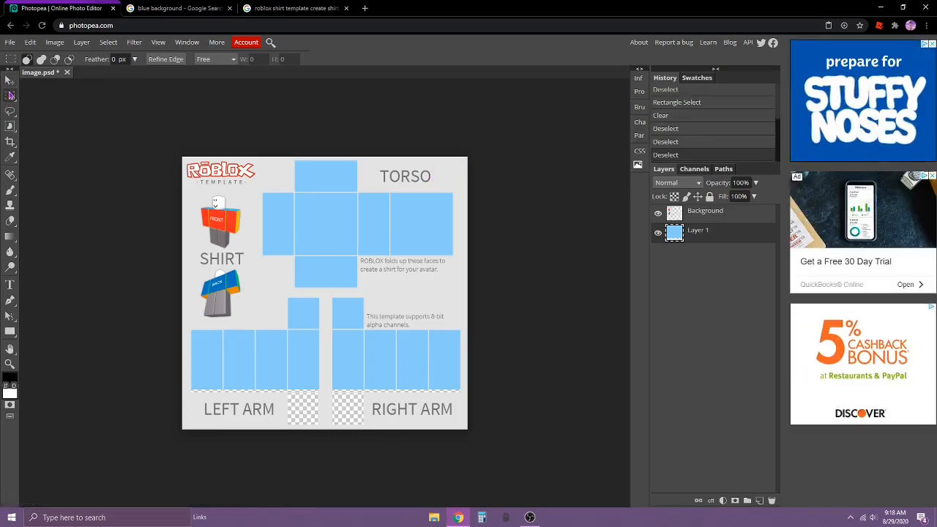
pyautogui.click(10, 97)
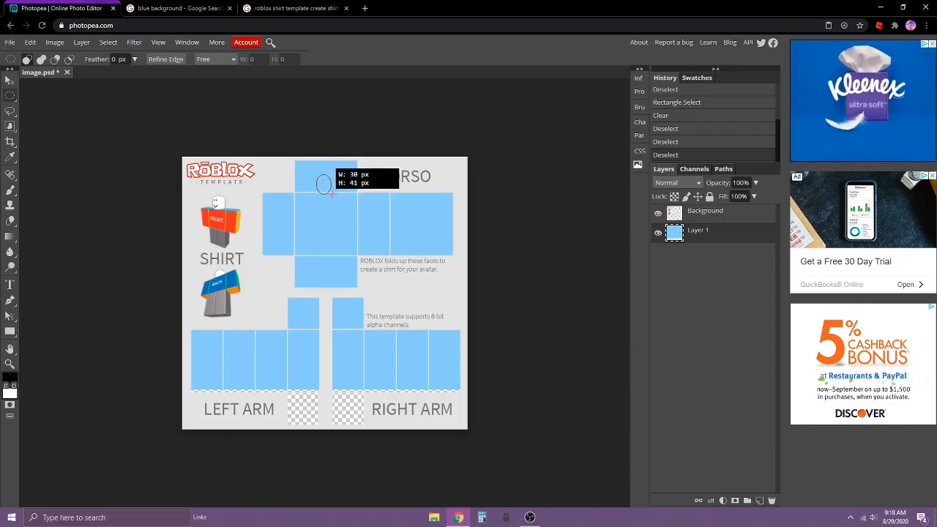
pyautogui.moveTo(325, 188); pyautogui.dragTo(337, 197)
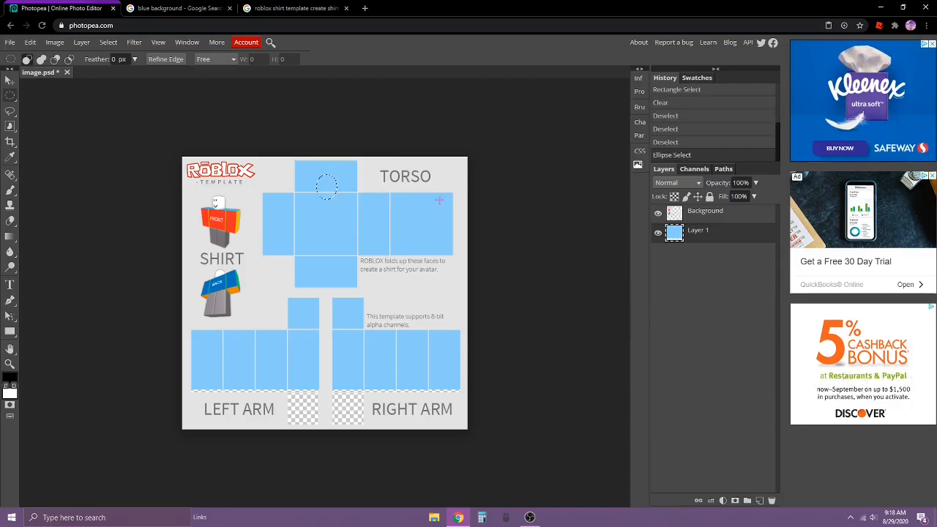
pyautogui.moveTo(306, 182)
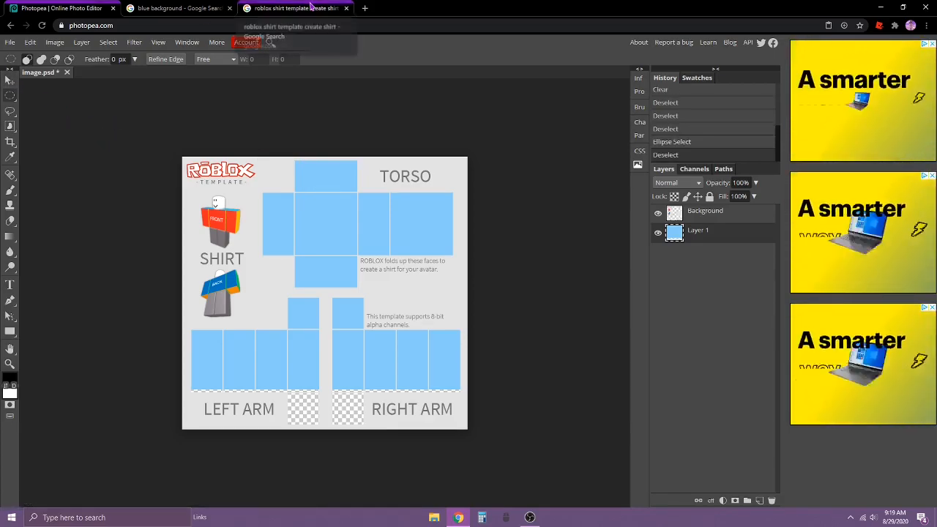
# Switch through the browser tabs to the png search and copy the Instagram icon image
pyautogui.click(296, 9)
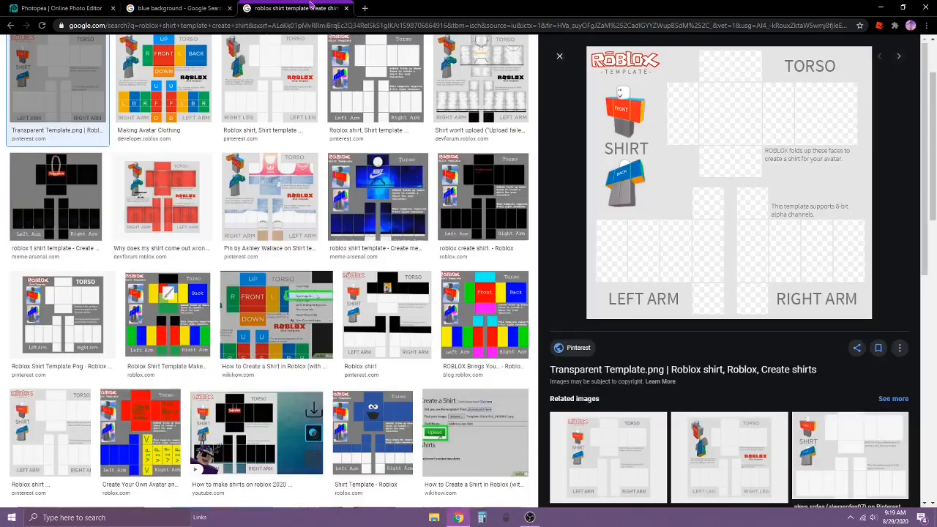
pyautogui.click(176, 9)
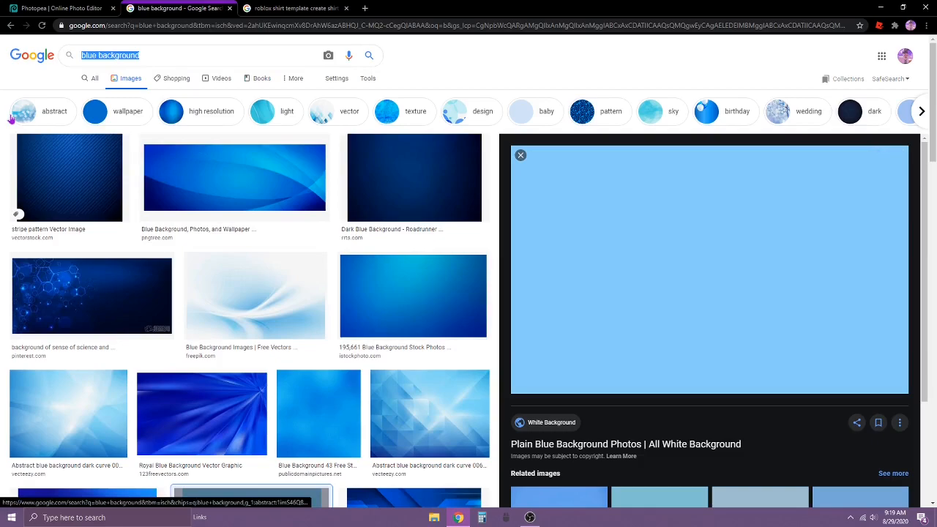
pyautogui.click(110, 55)
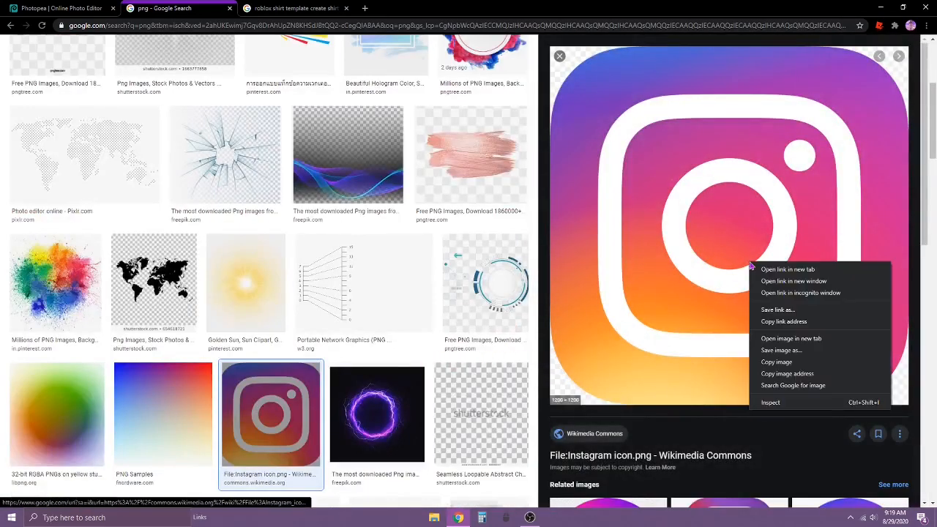
pyautogui.click(58, 9)
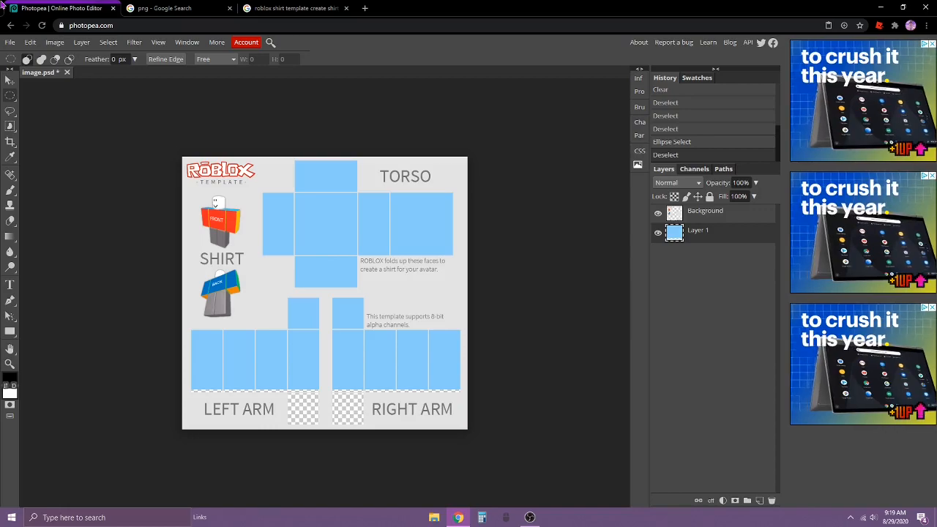
# Return to the template document and move the pasted Instagram icon onto the torso front
pyautogui.click(30, 41)
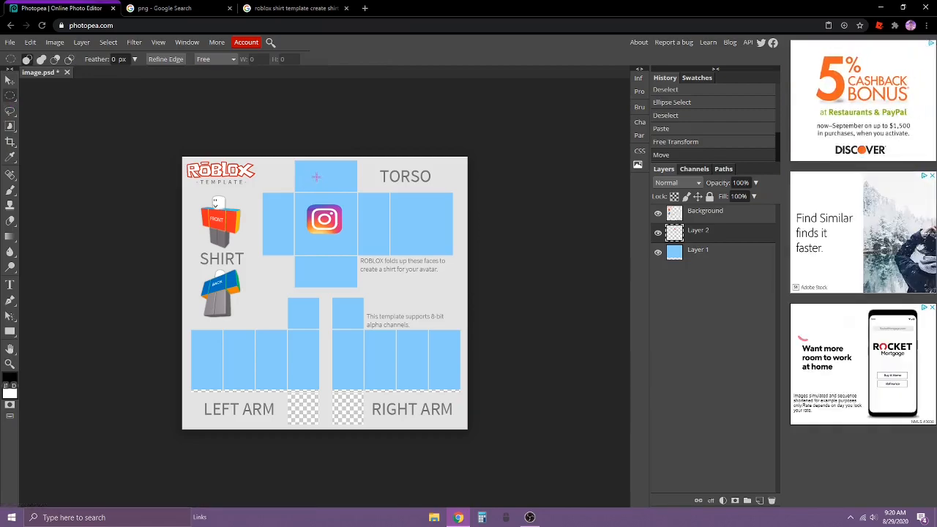
pyautogui.moveTo(317, 177); pyautogui.dragTo(326, 187)
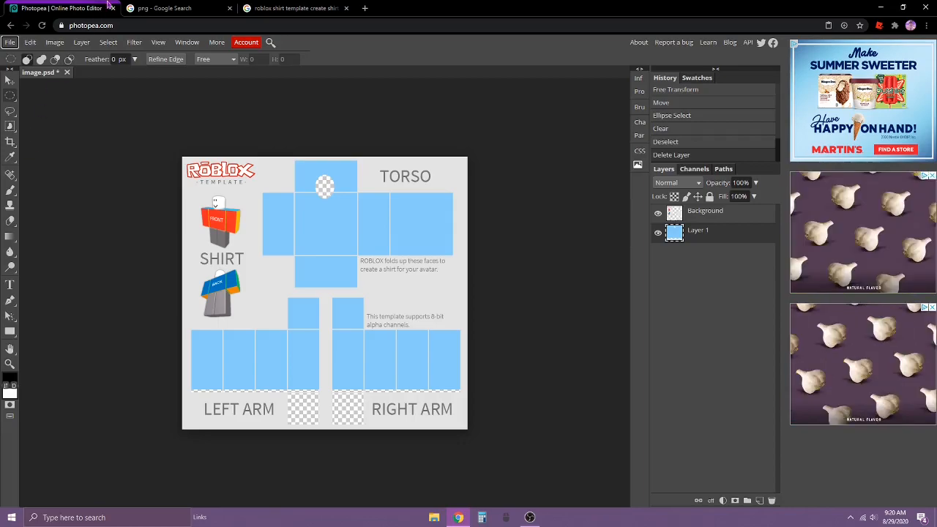
# Search 'thrasher logo.png' in the png tab, then return to the template document
pyautogui.click(296, 8)
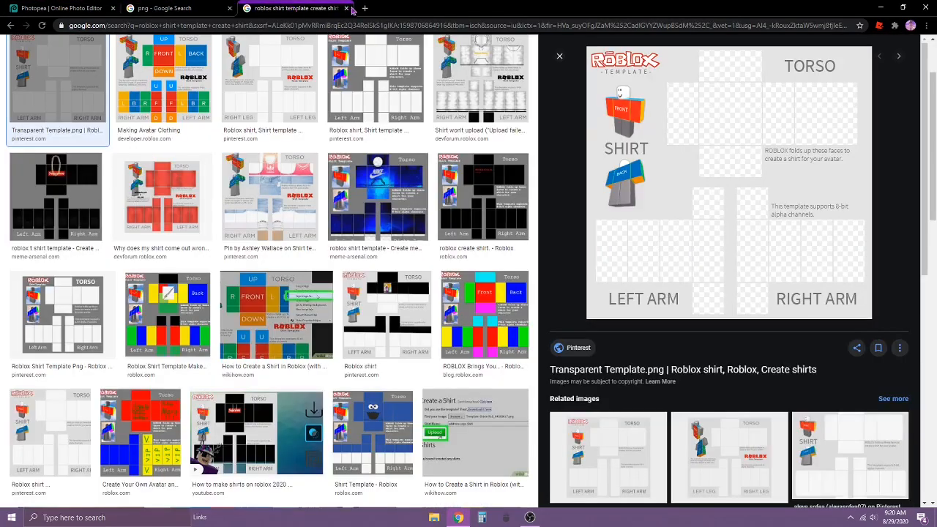
pyautogui.click(62, 9)
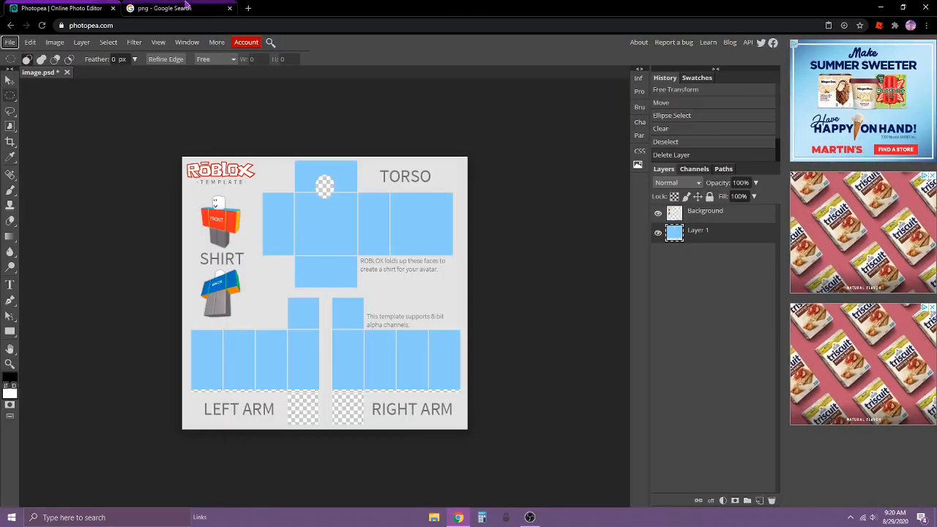
pyautogui.click(164, 9)
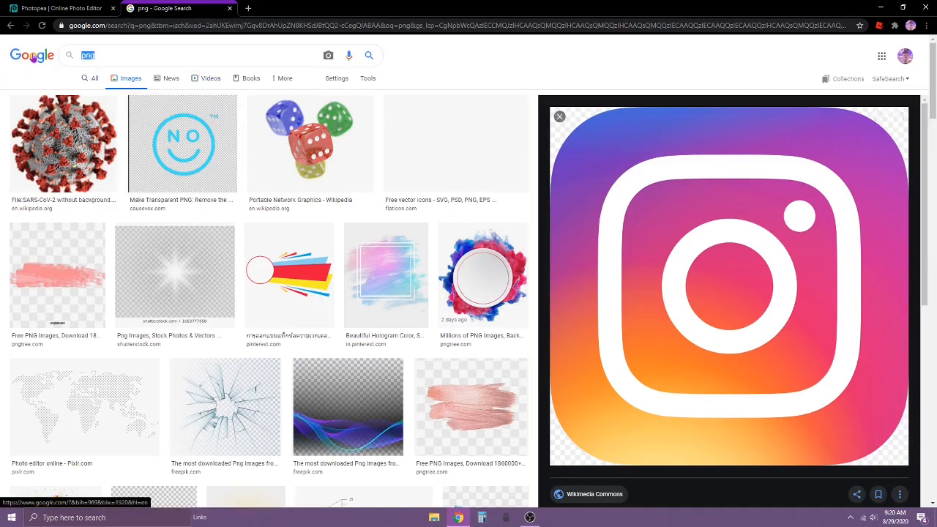
pyautogui.write('thrasher logo')
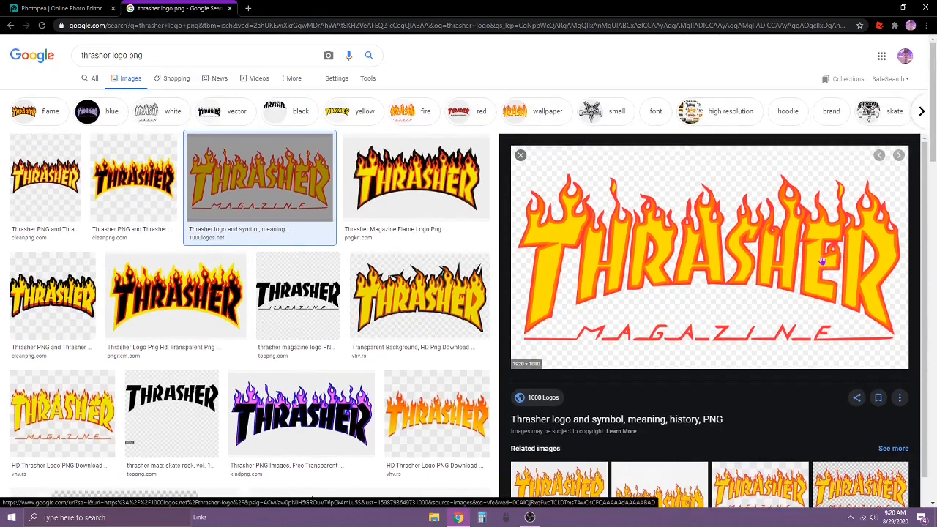
pyautogui.click(59, 9)
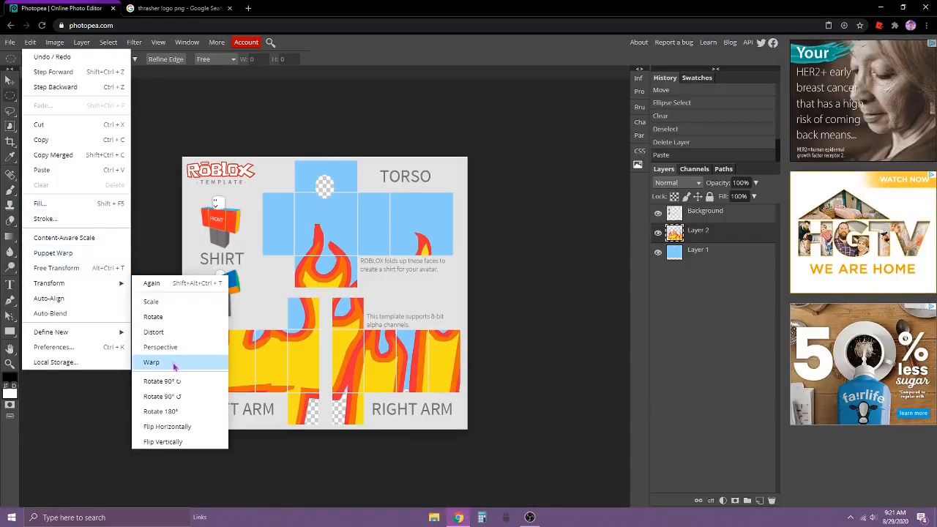
# Free Transform the pasted Thrasher logo down to a small emblem on the torso front
pyautogui.click(152, 362)
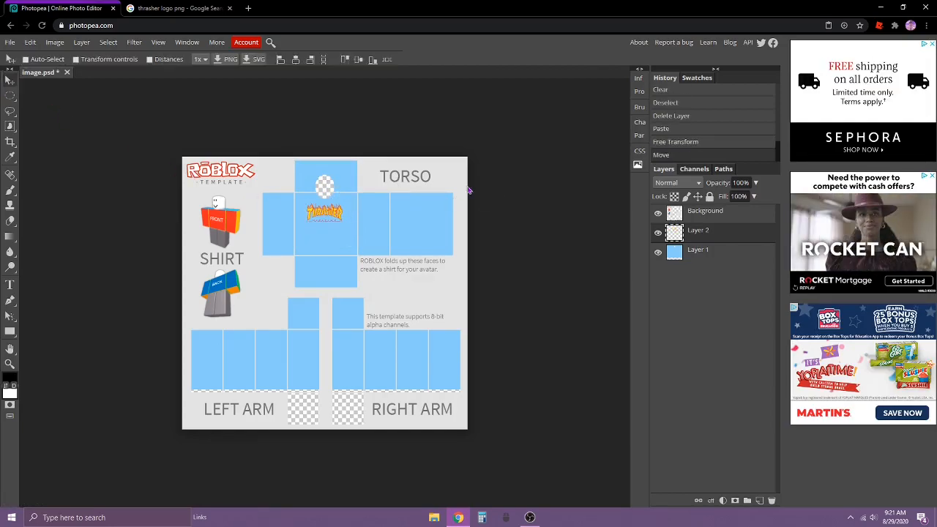
pyautogui.moveTo(76, 106)
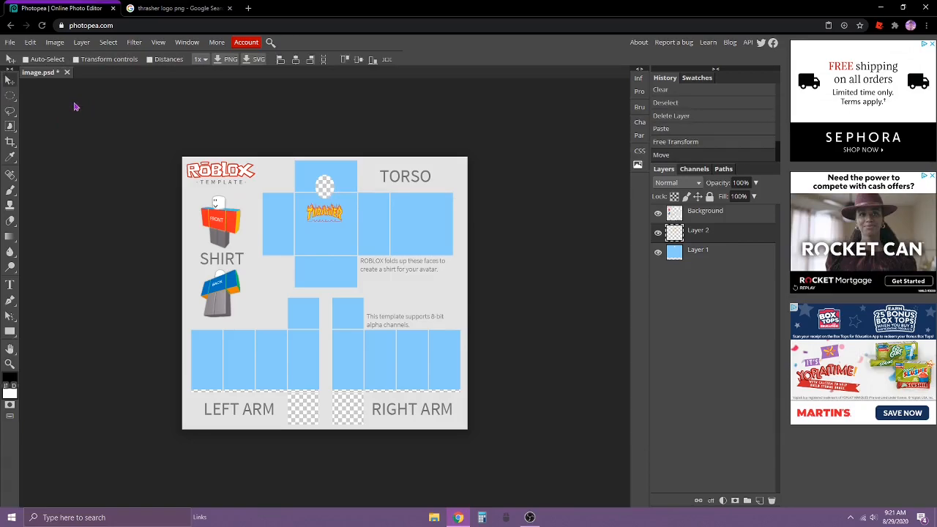
pyautogui.click(30, 41)
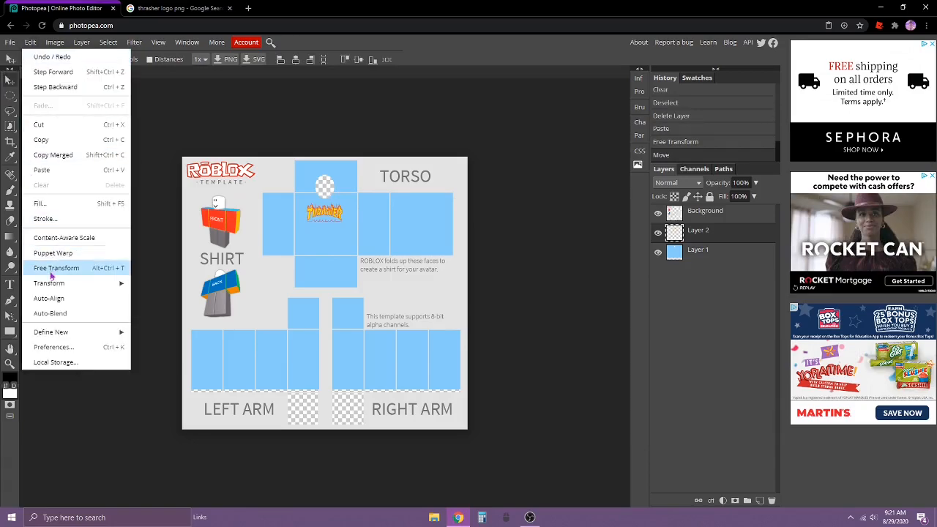
pyautogui.click(56, 266)
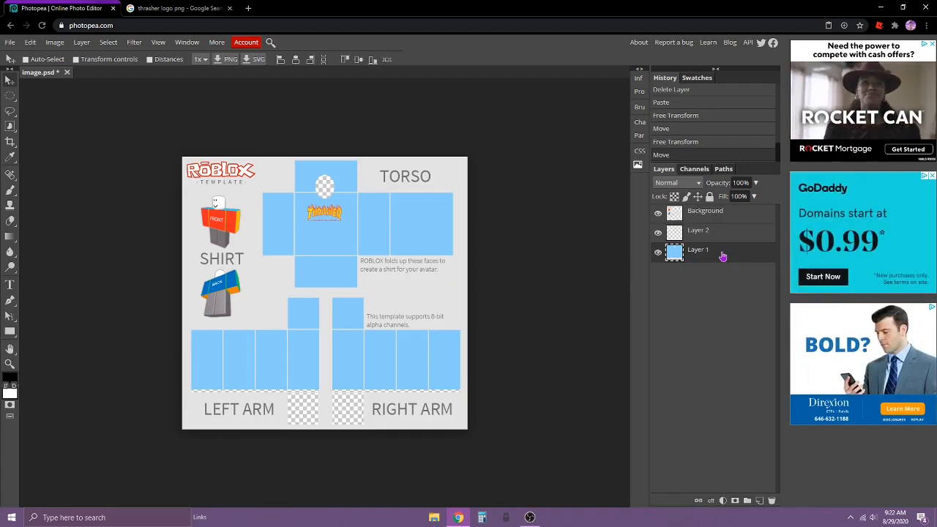
# Activate the blue layer, select the lower arm panels and clear them to transparent
pyautogui.click(10, 97)
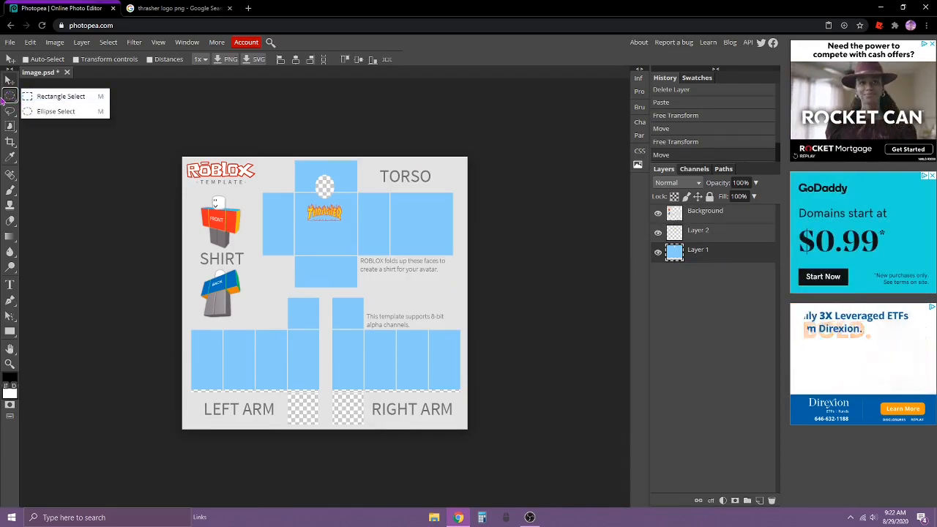
pyautogui.click(10, 96)
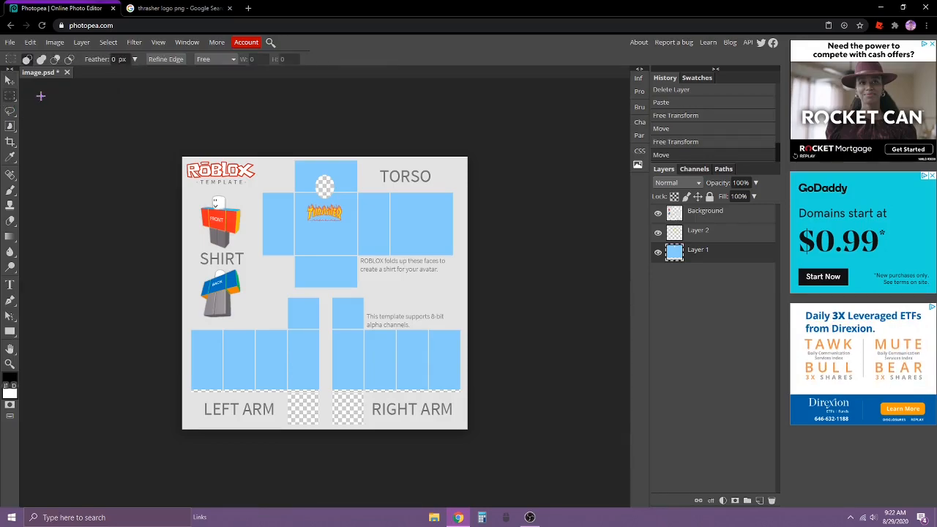
pyautogui.moveTo(190, 350)
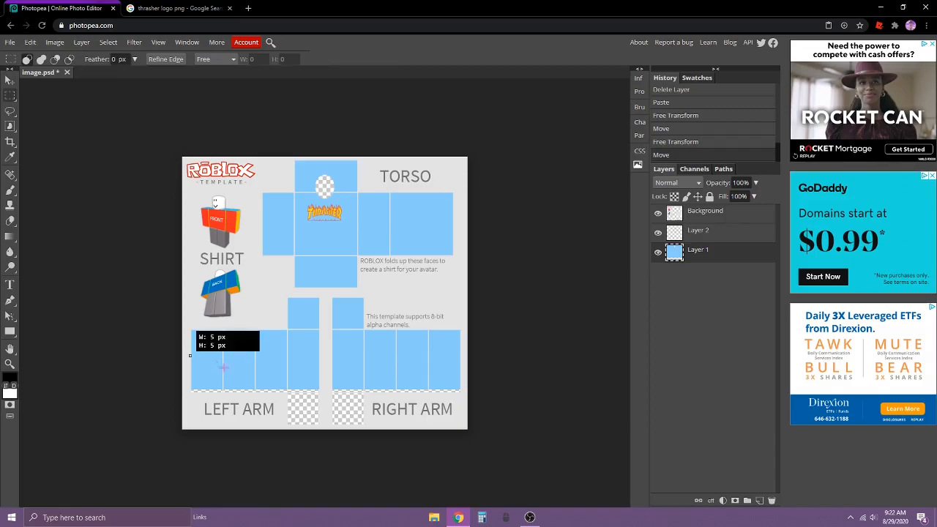
pyautogui.moveTo(222, 366); pyautogui.dragTo(462, 457)
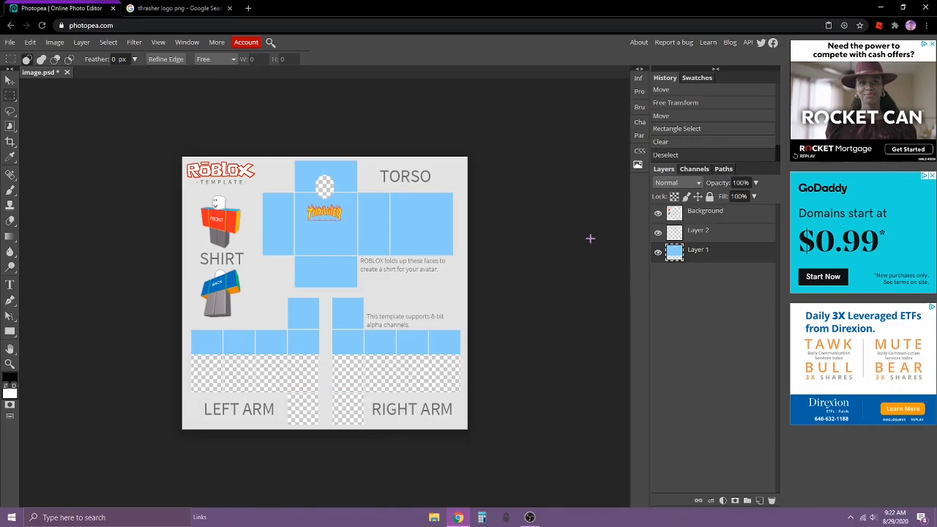
pyautogui.click(10, 41)
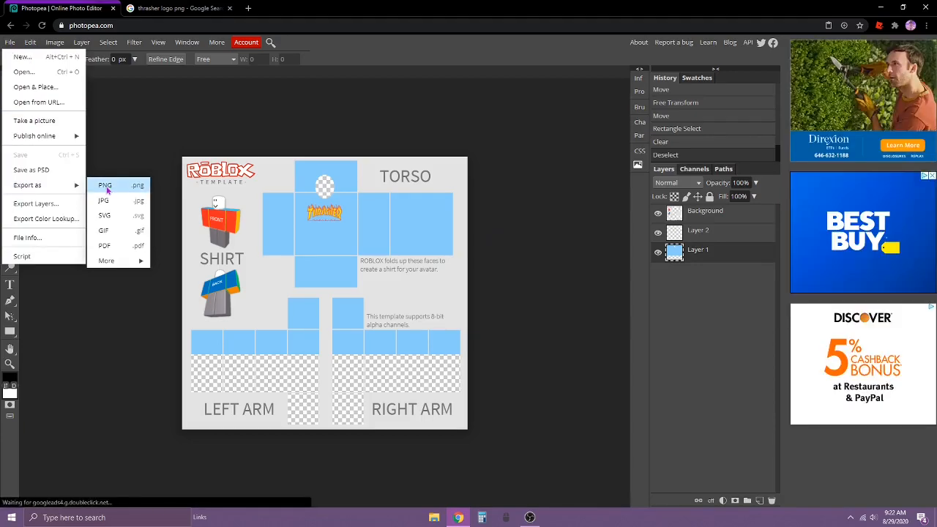
# Export the shirt design as a PNG via Save for web, then return to the Roblox site
pyautogui.click(105, 184)
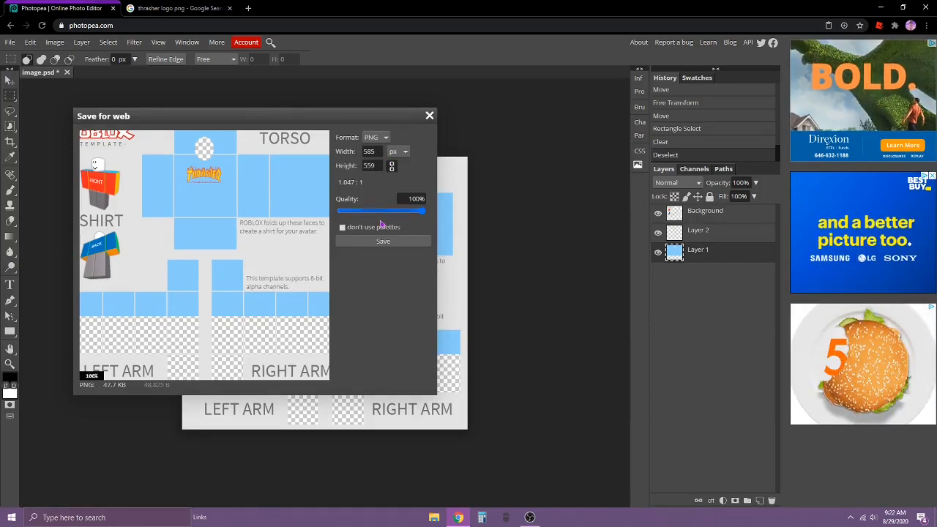
pyautogui.click(384, 240)
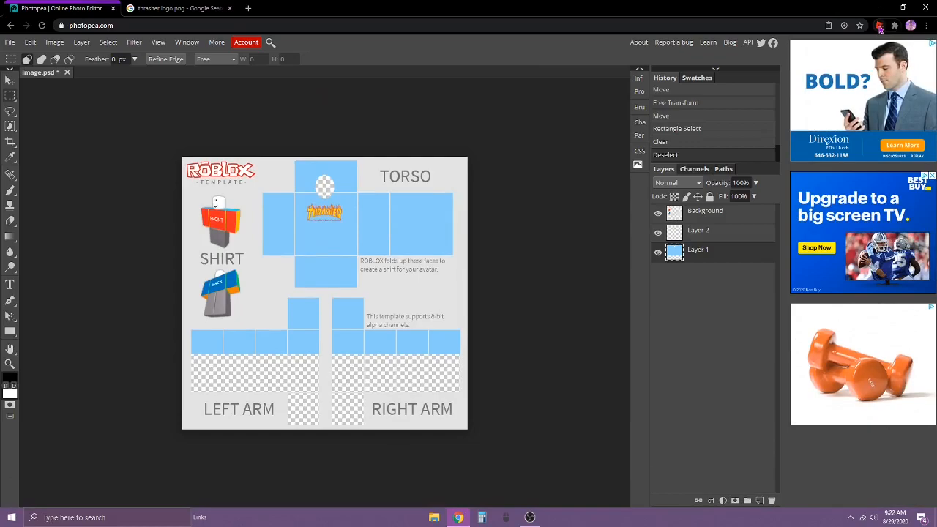
pyautogui.click(175, 9)
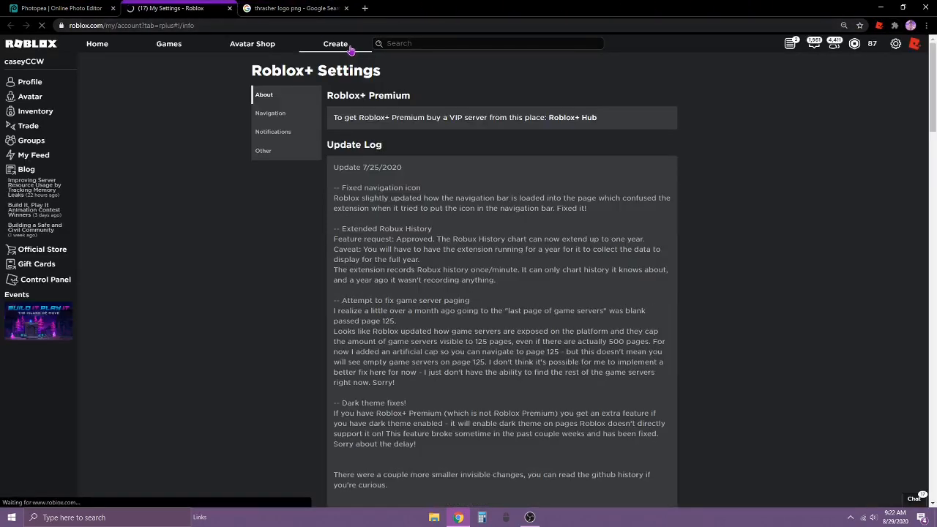
# Browse Create > Group Creations > Shirts, switch to My Creations and start choosing a shirt image file
pyautogui.click(336, 44)
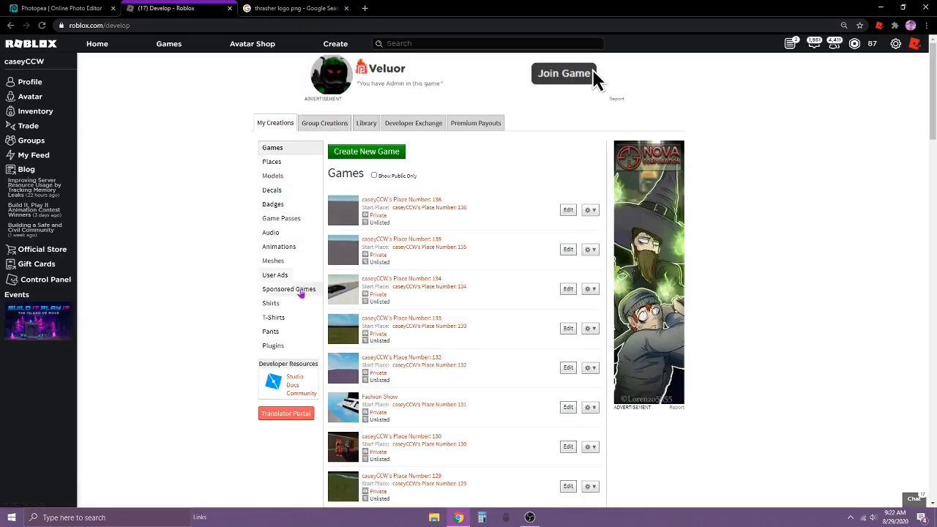
pyautogui.click(325, 123)
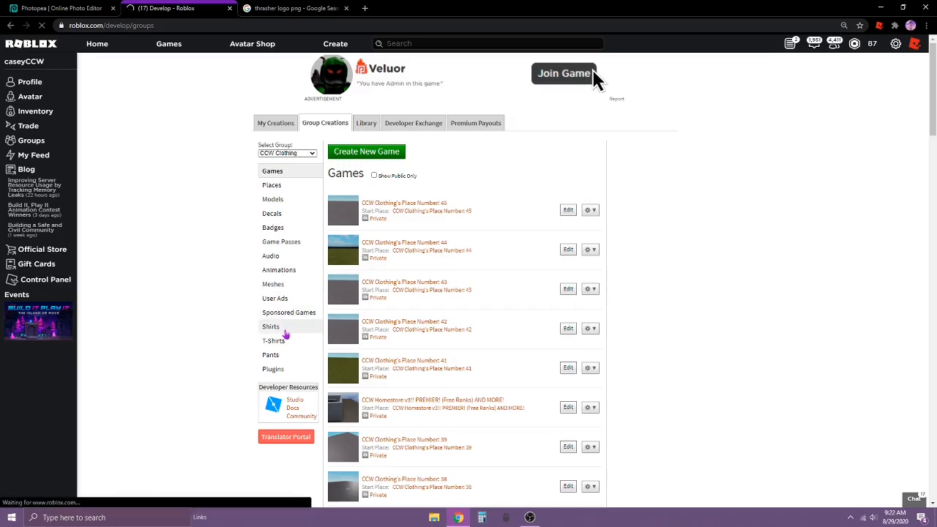
pyautogui.click(271, 327)
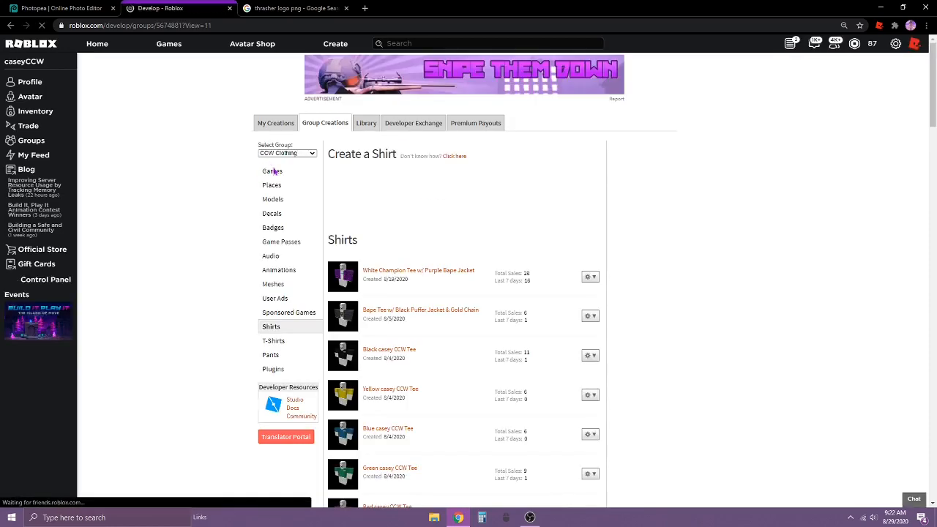
pyautogui.click(275, 123)
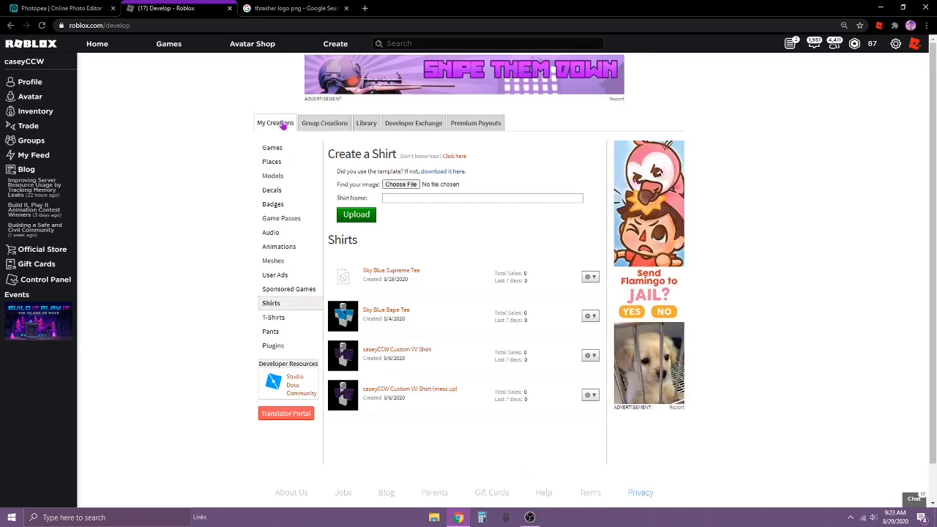
pyautogui.click(401, 185)
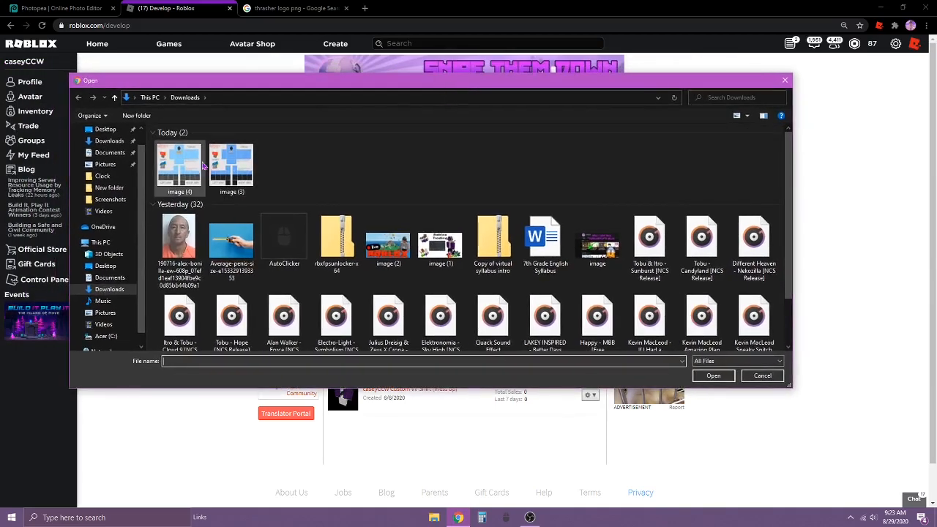
# Upload image (4).png as a new shirt named 'Blue Thrasher Tee'
pyautogui.click(179, 164)
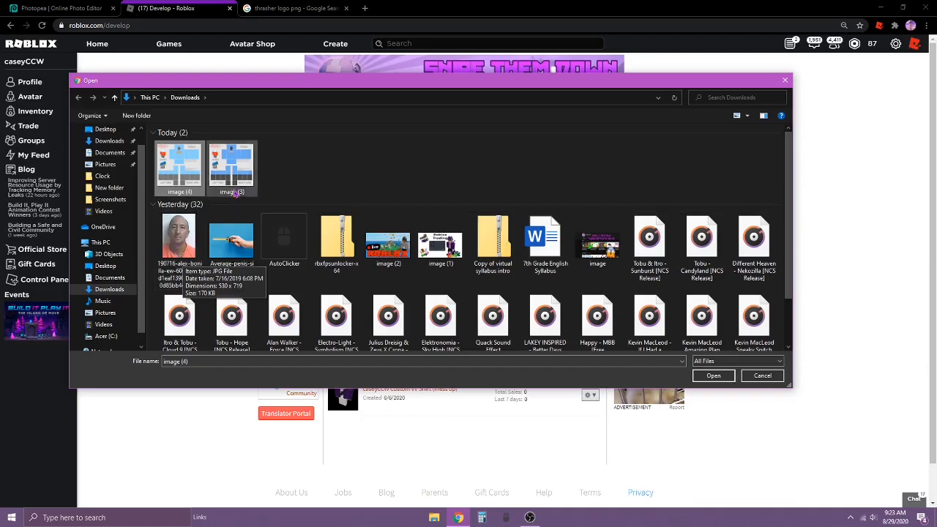
pyautogui.moveTo(360, 184)
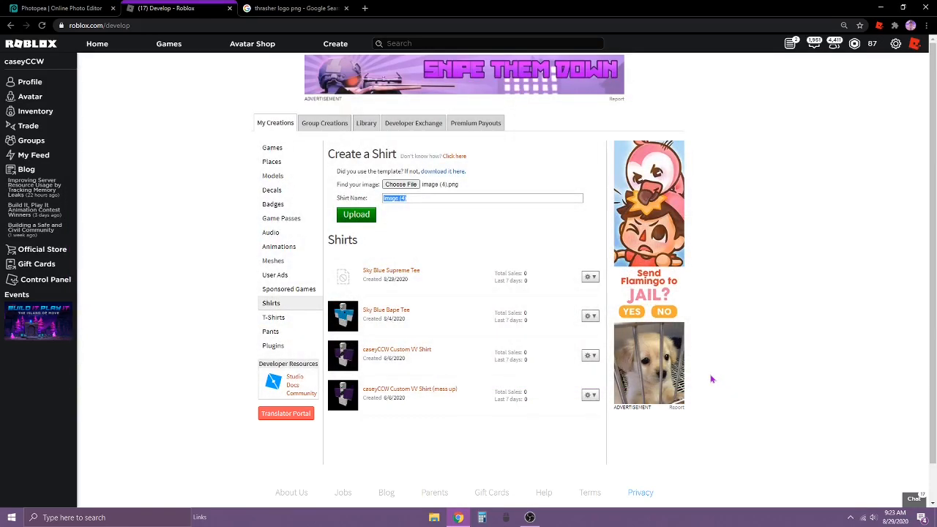
pyautogui.write('B')
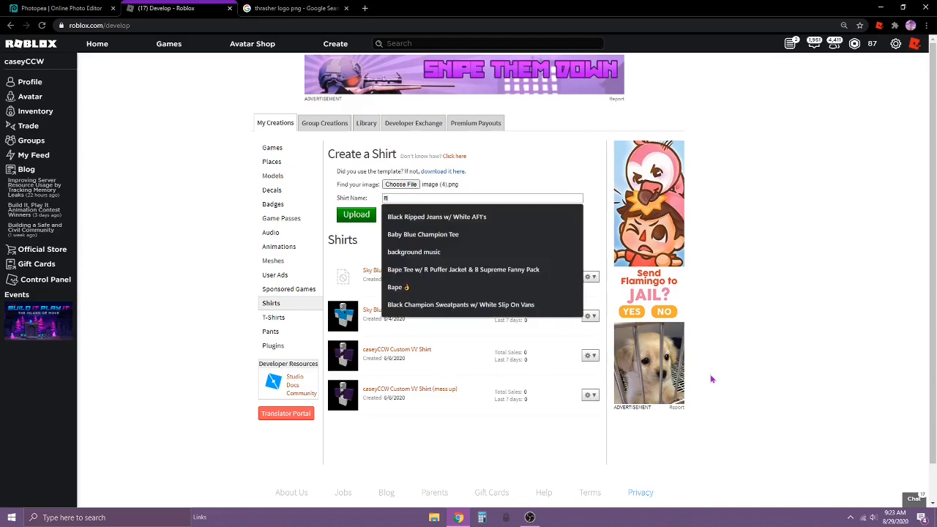
pyautogui.write('lu')
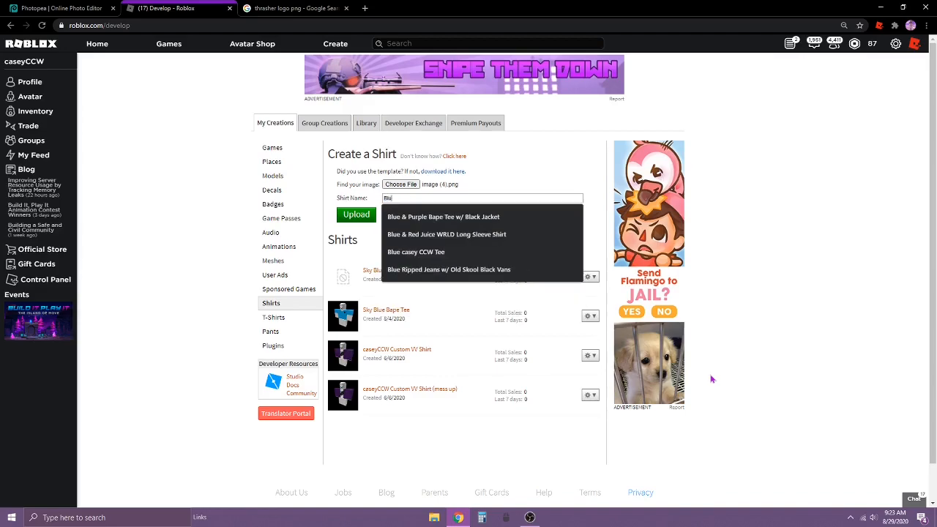
pyautogui.write('Blue Thrashd')
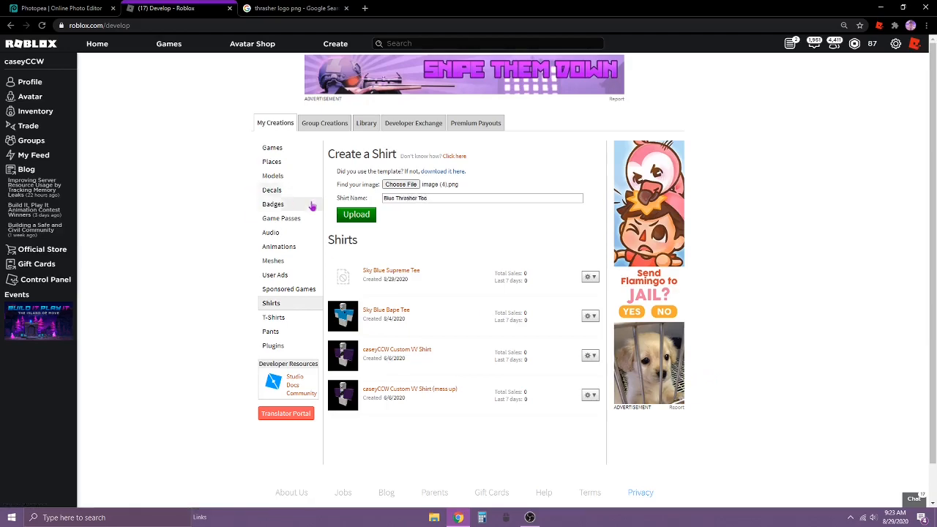
pyautogui.click(356, 214)
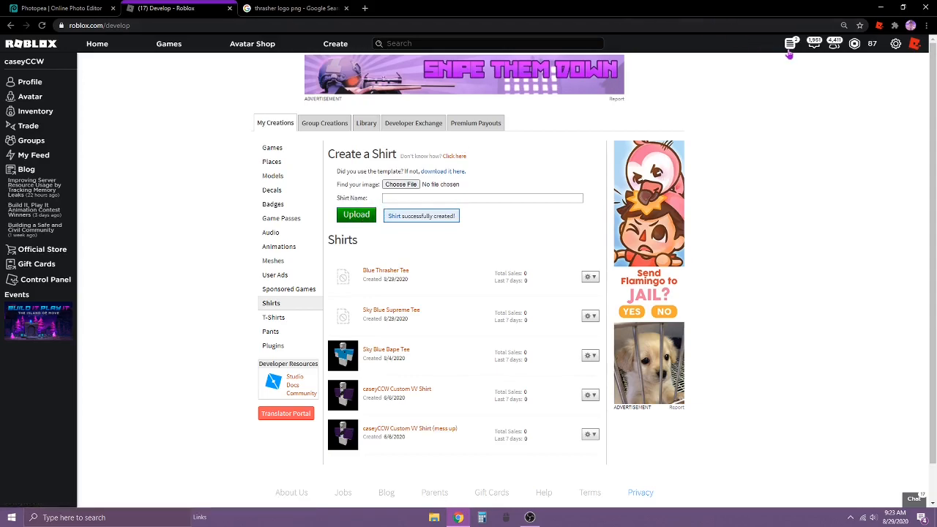
# Choose Configure from the gear dropdown beside Blue Thrasher Tee
pyautogui.click(791, 44)
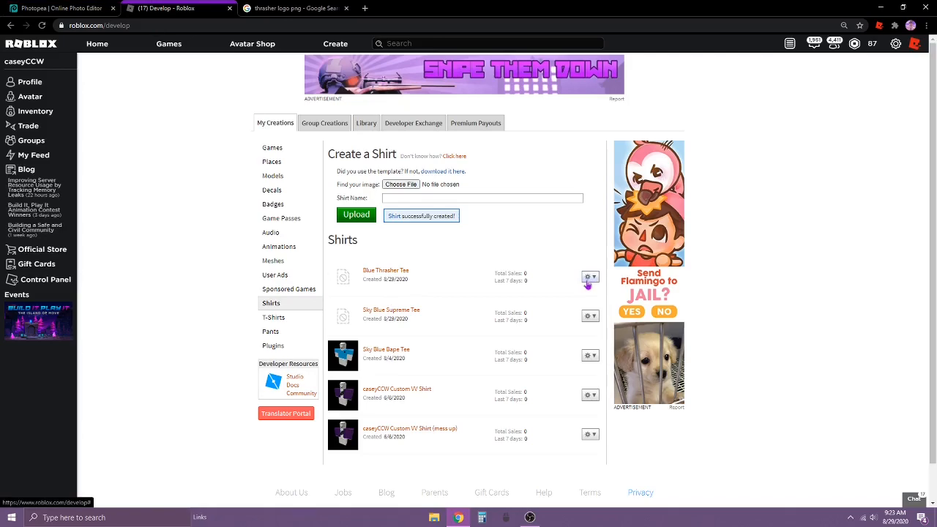
pyautogui.click(590, 278)
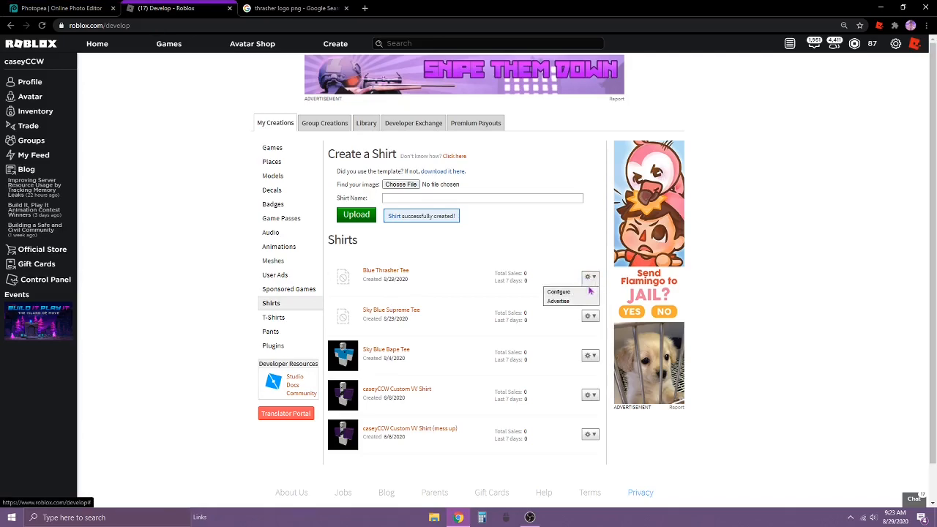
pyautogui.click(558, 293)
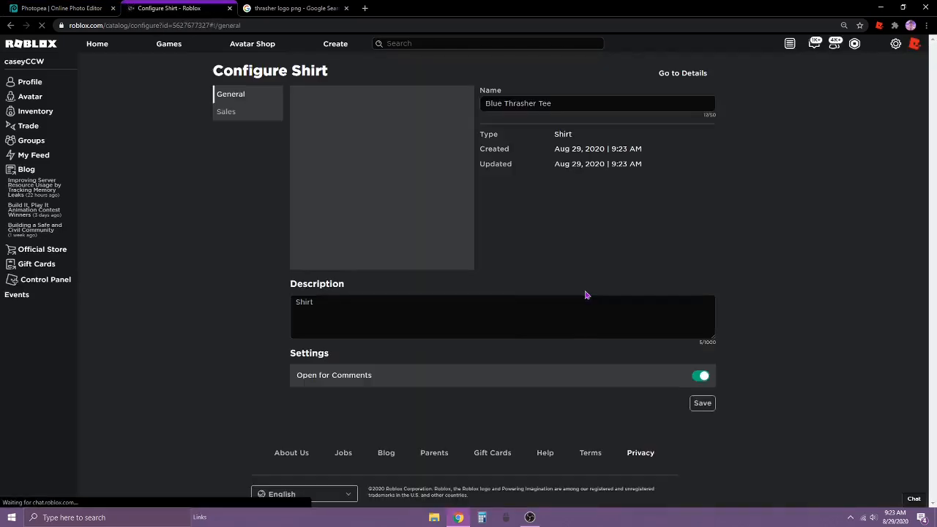
# Toggle Item for Sale in the Sales settings, then open the Blue Thrasher Tee catalog page
pyautogui.click(226, 111)
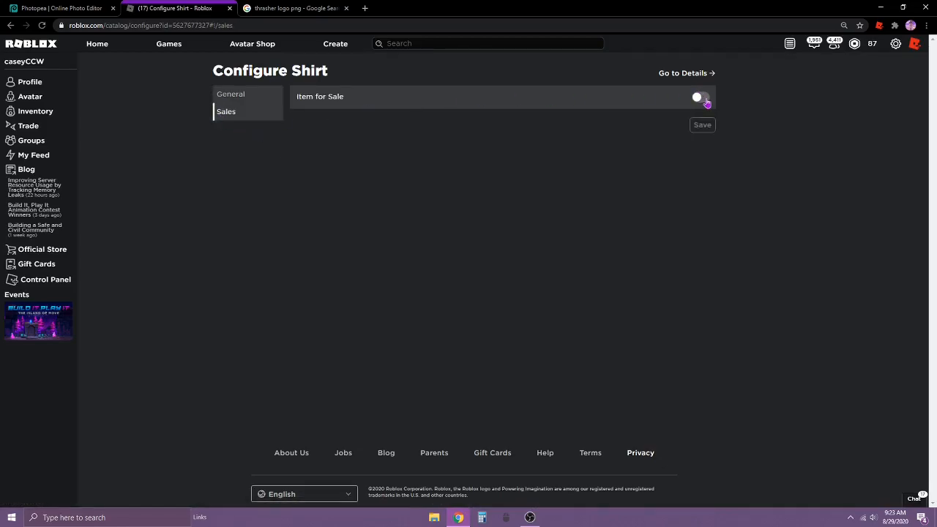
pyautogui.click(700, 96)
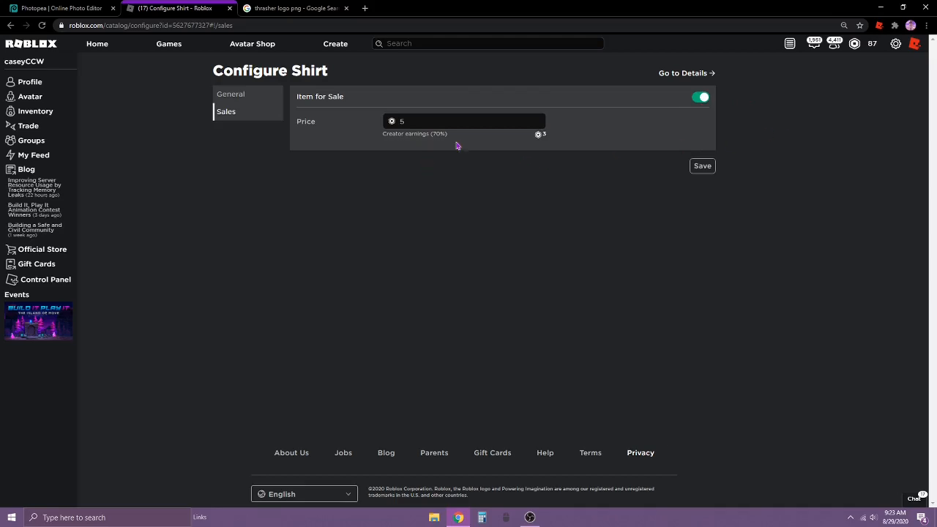
pyautogui.click(701, 96)
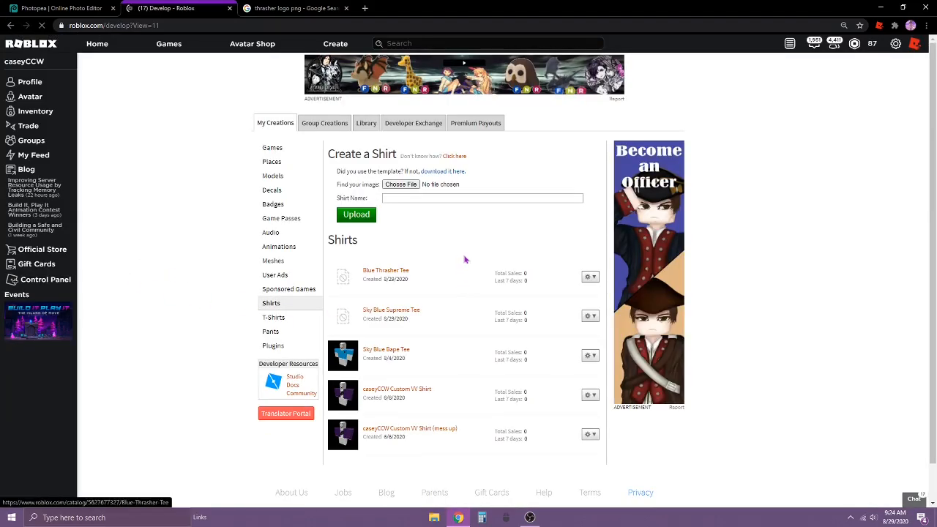
pyautogui.click(387, 270)
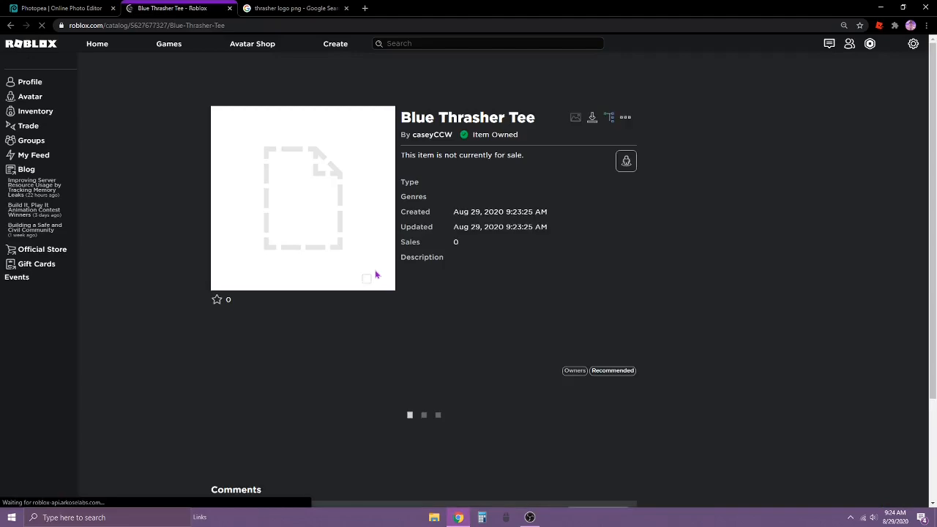